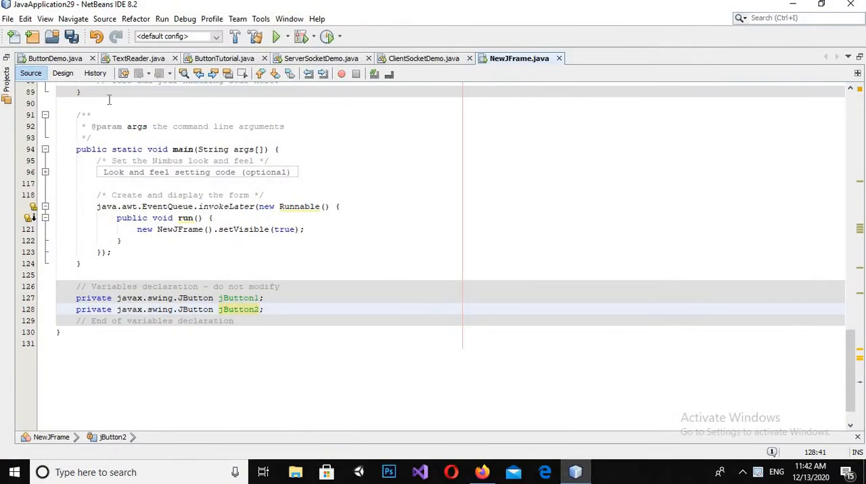
Create a new Java Application project named ButtonTutor
click(8, 18)
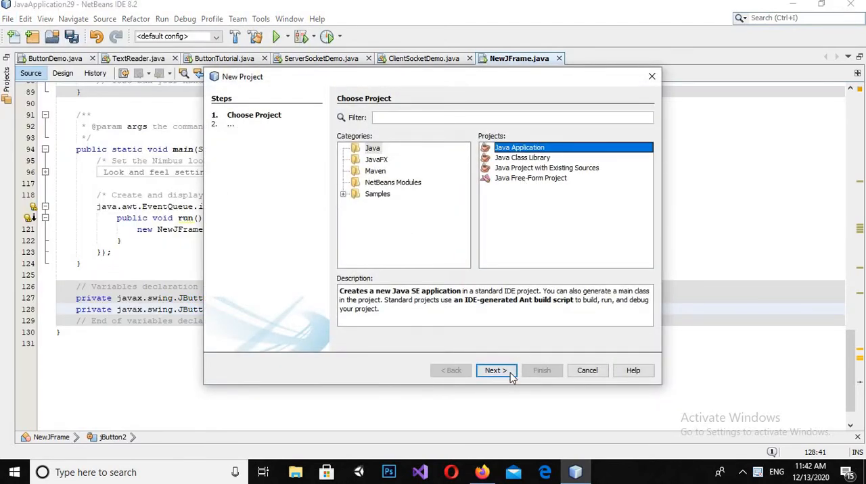
click(496, 370)
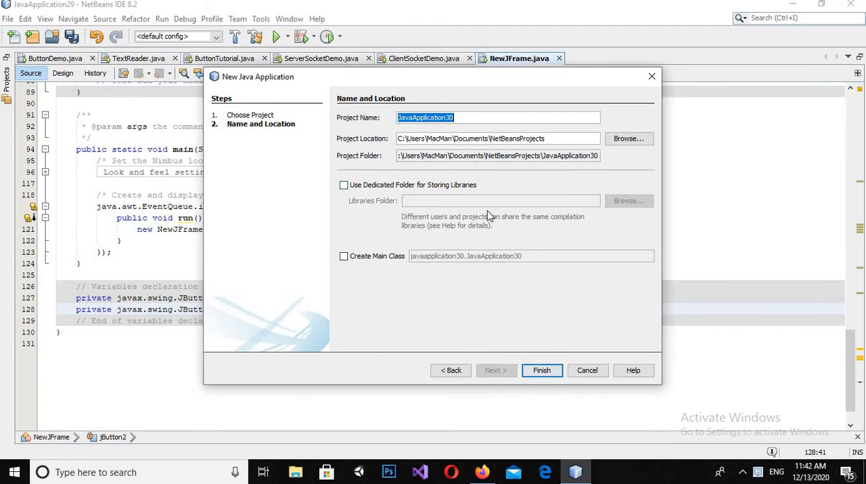
mouse_move(481, 191)
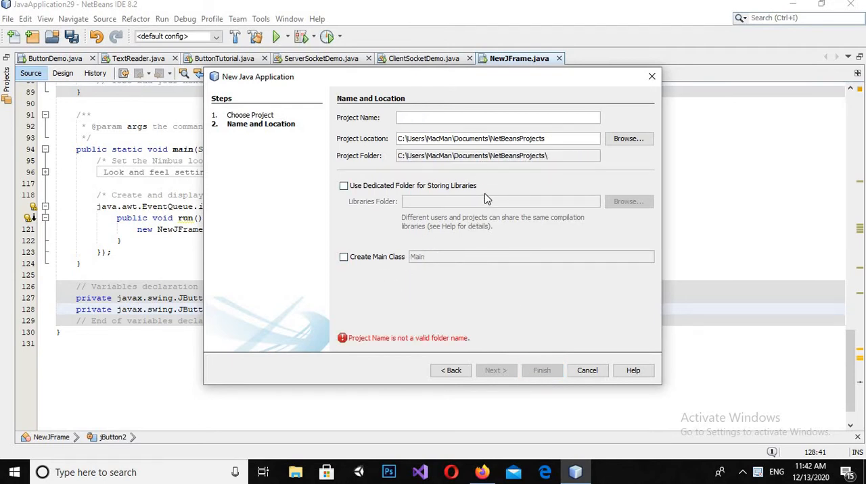
text(Bur)
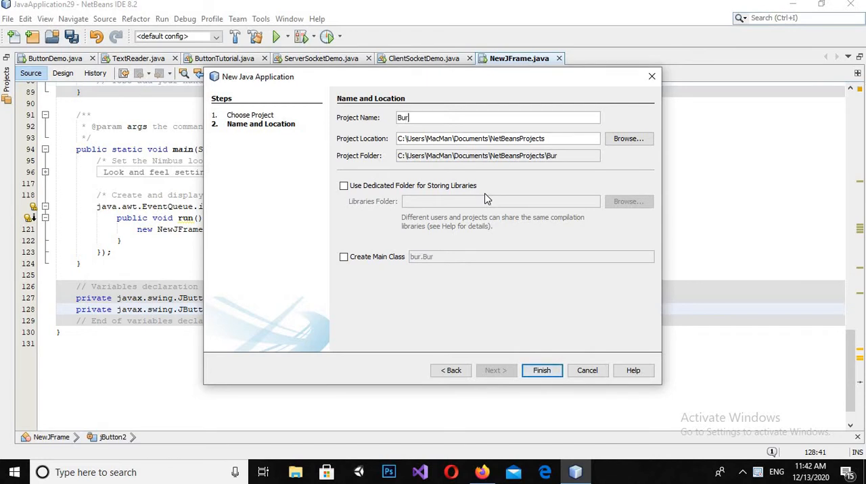
text(ttonTuto)
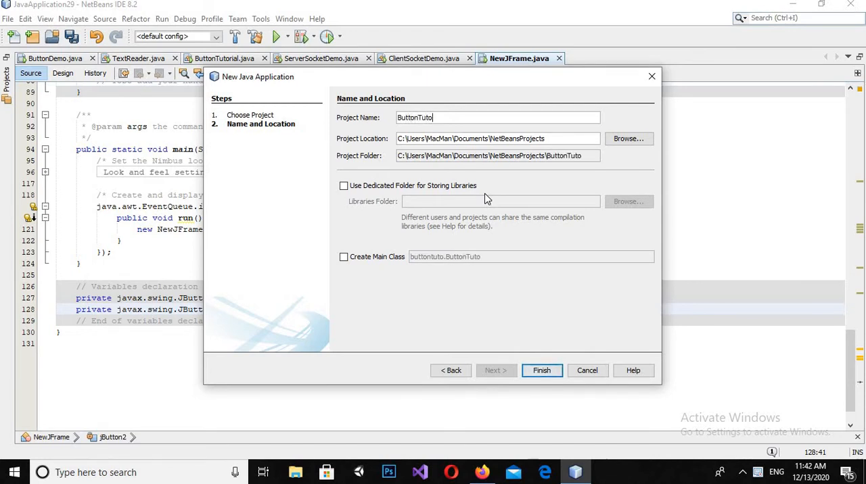
text(rial)
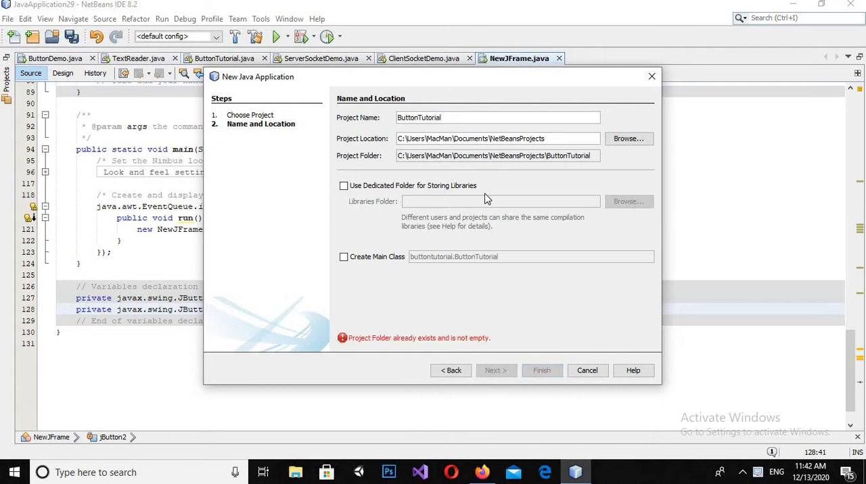
mouse_move(482, 173)
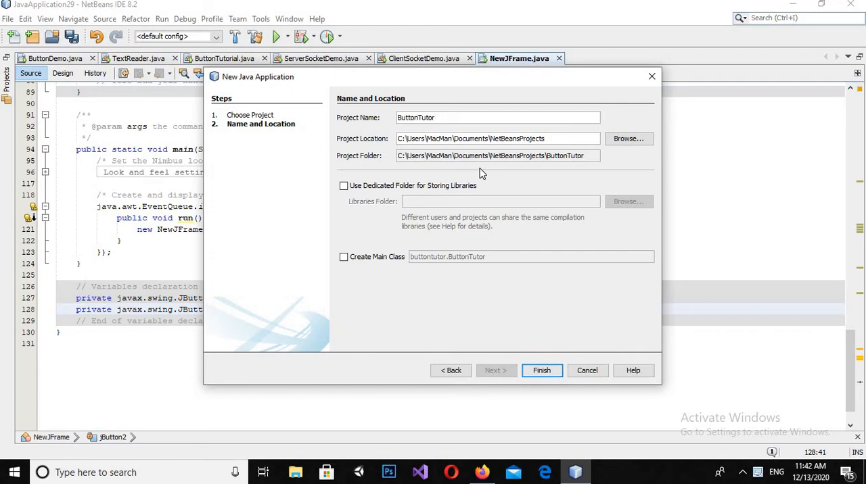
mouse_move(541, 370)
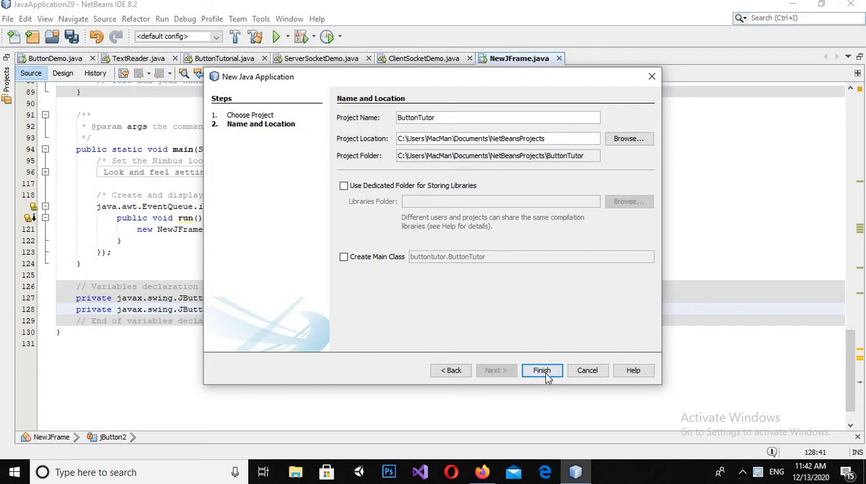
click(541, 370)
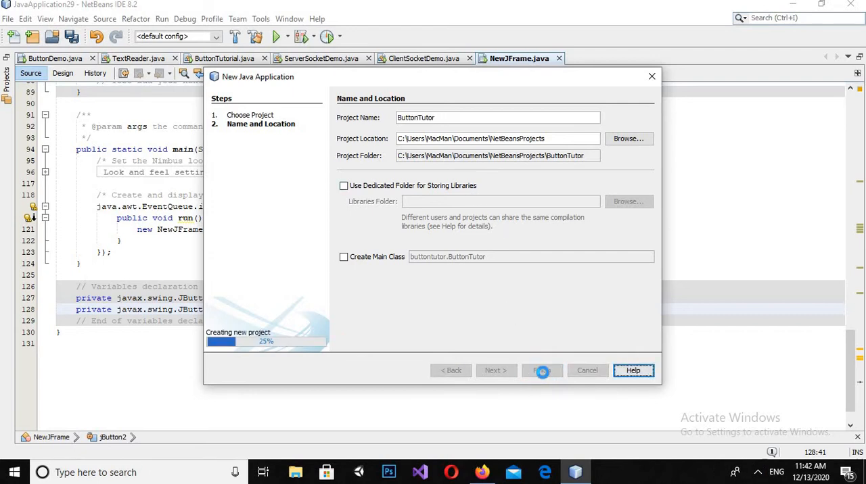
click(541, 370)
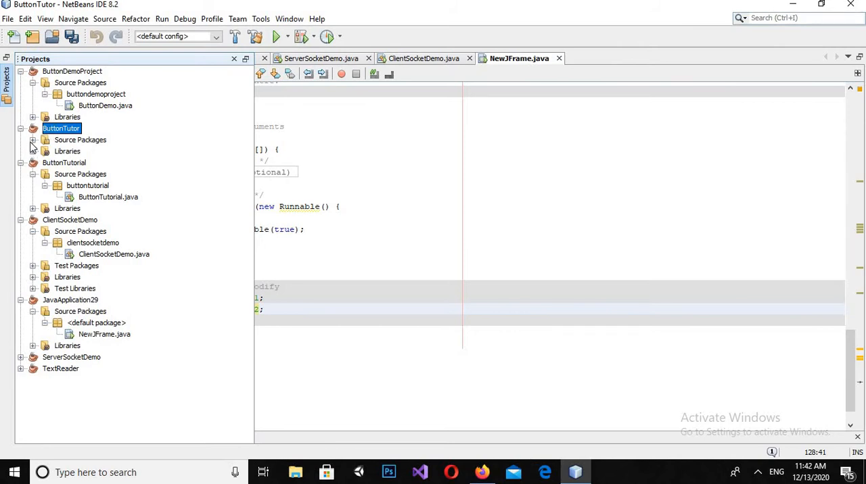
Add a JFrame form named ButtonFrame to ButtonTutor's default package
click(33, 140)
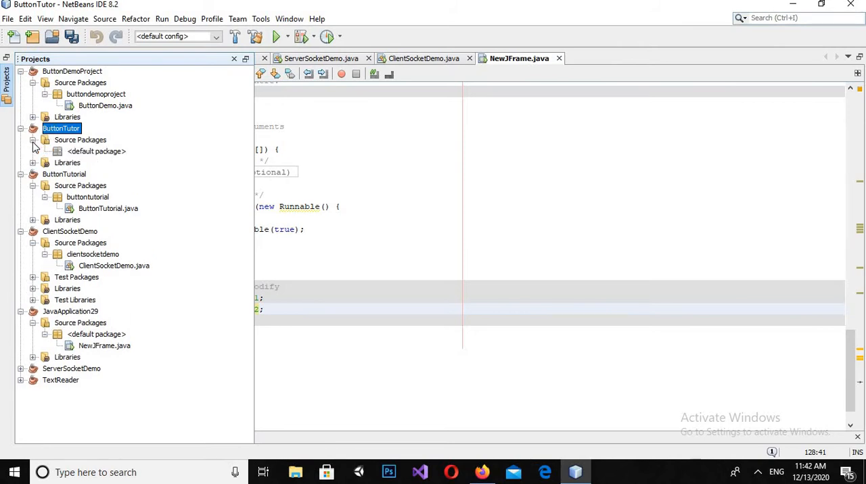
click(95, 151)
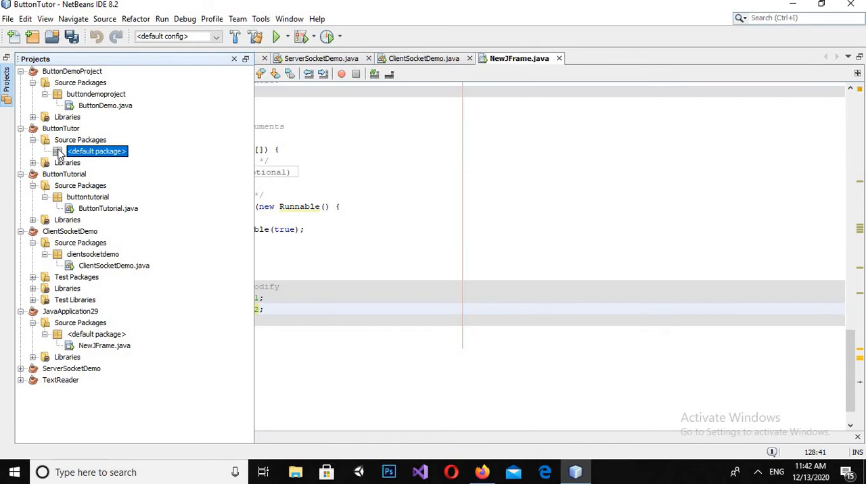
right_click(96, 151)
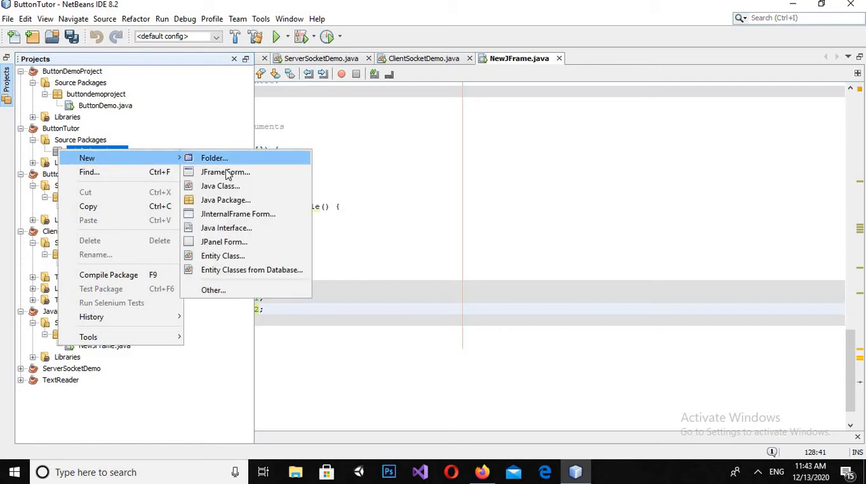
click(225, 172)
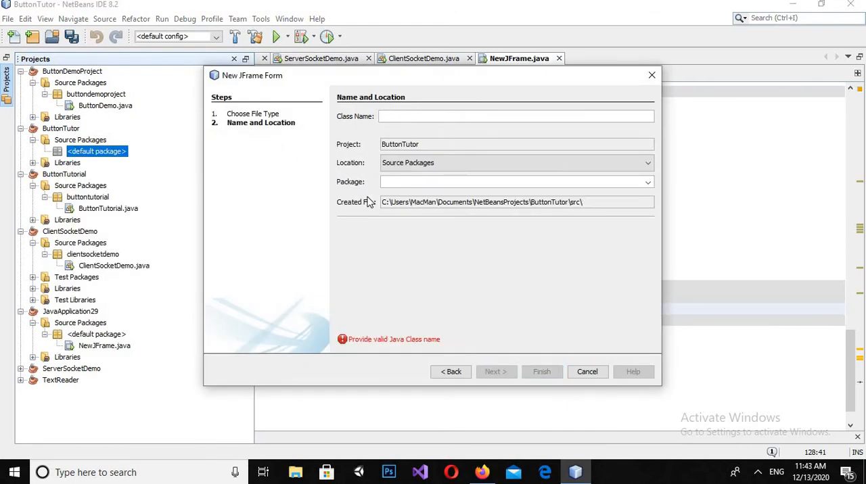
text(/b)
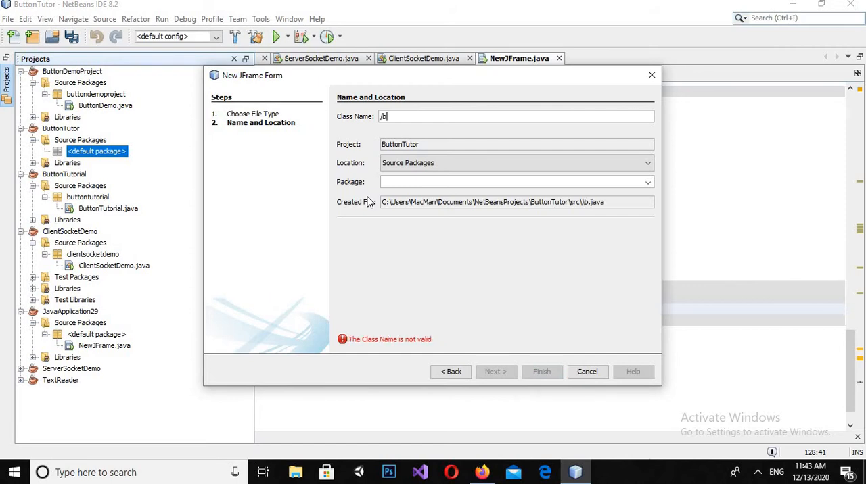
text(Bu)
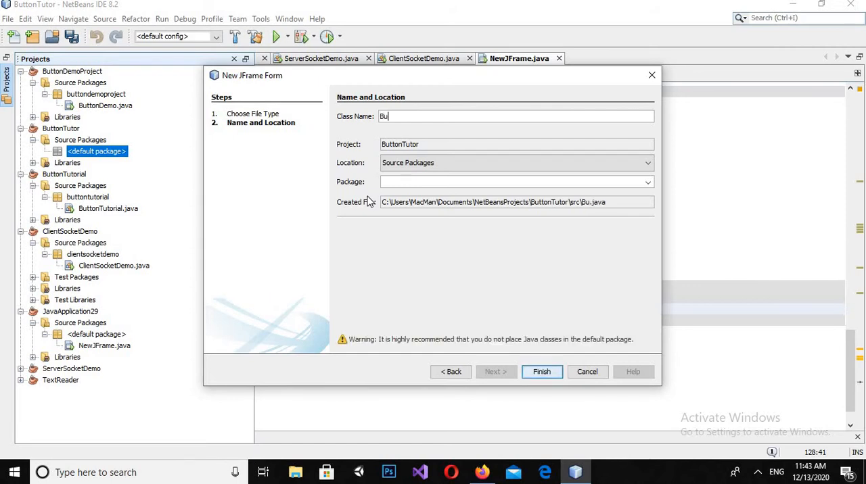
text(tton)
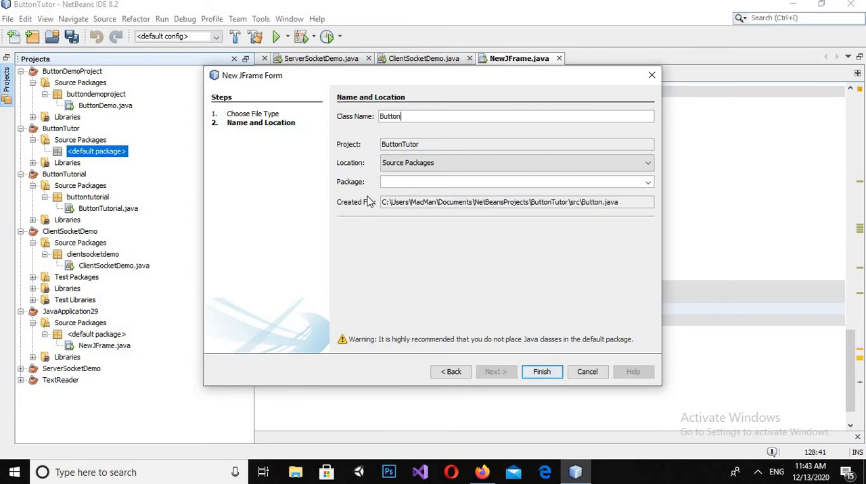
text(Frame)
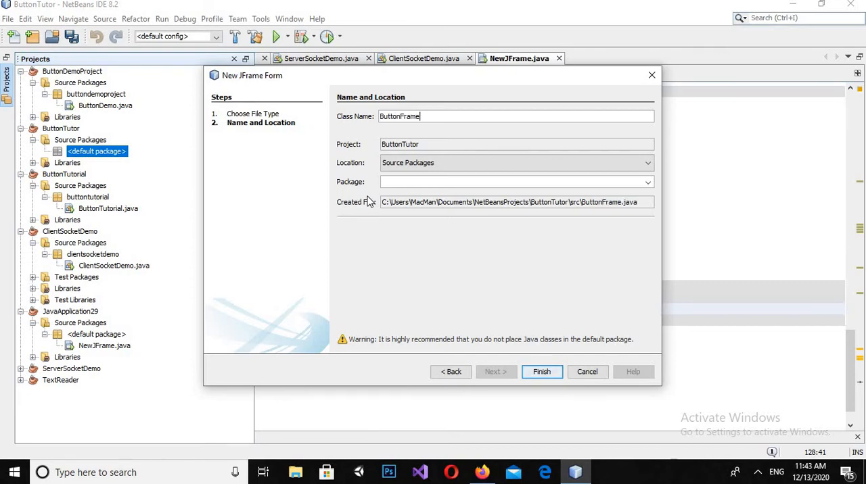
click(541, 371)
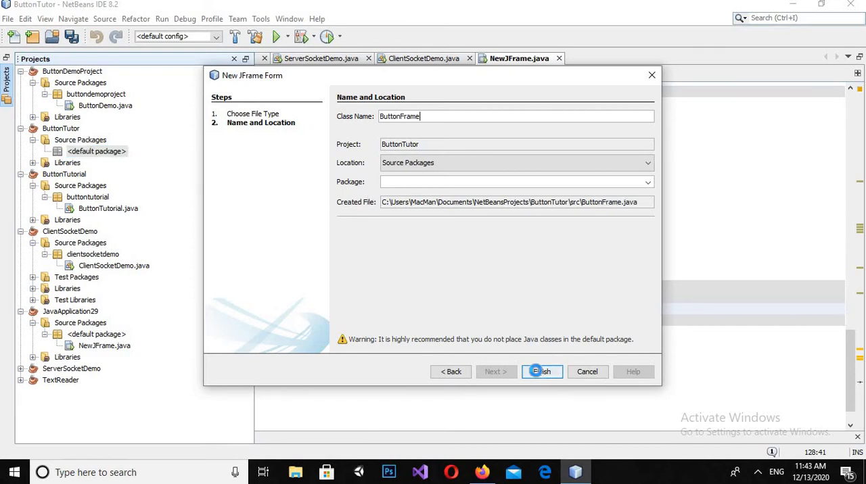
click(541, 371)
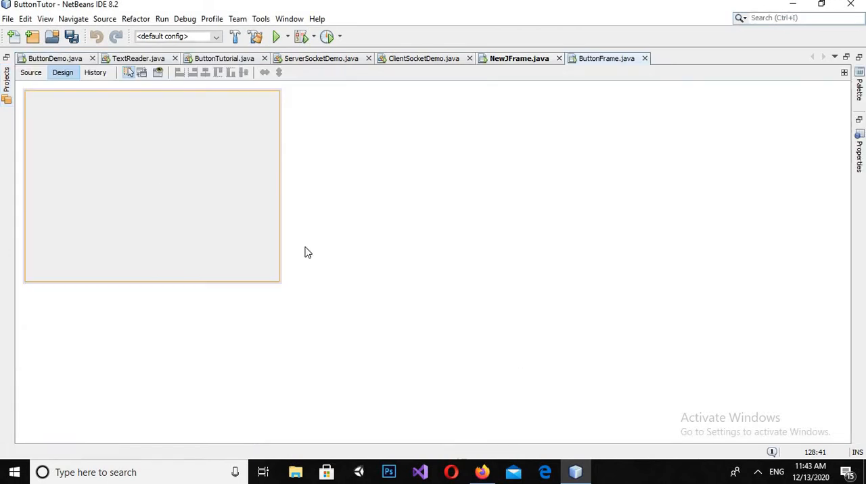
mouse_move(236, 201)
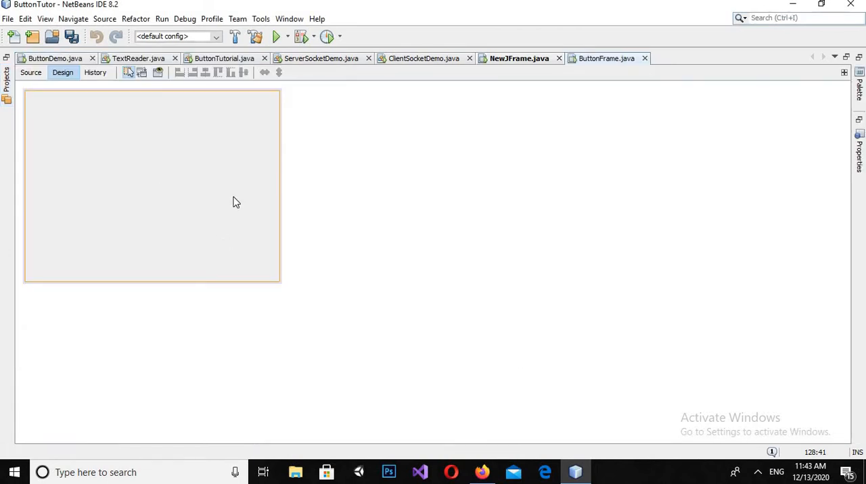
mouse_move(445, 58)
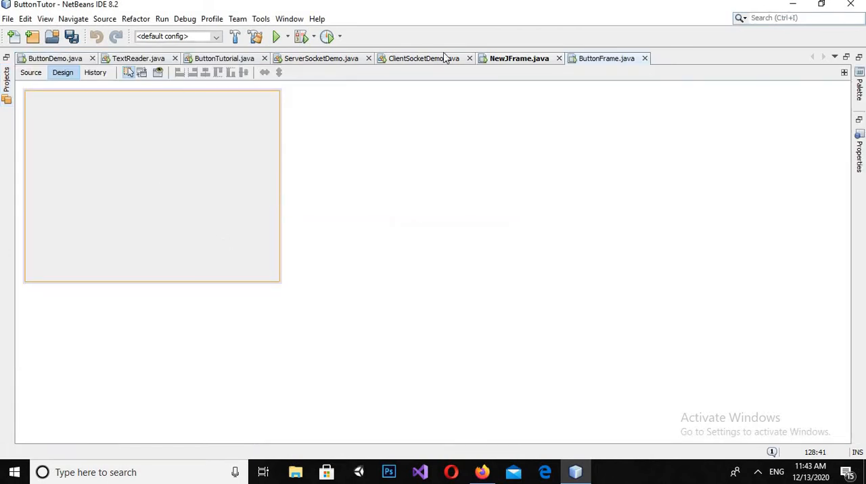
Close NewJFrame without saving, then the ClientSocketDemo, ServerSocketDemo, ButtonTutorial and TextReader tabs
click(559, 59)
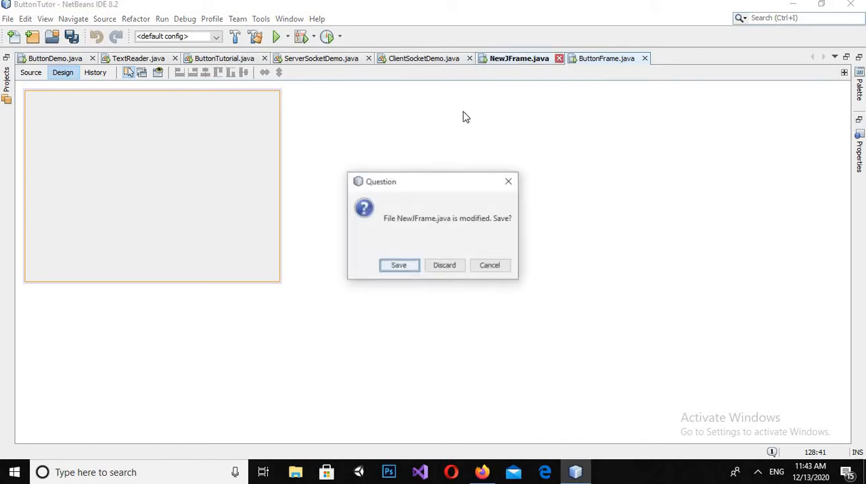
mouse_move(444, 265)
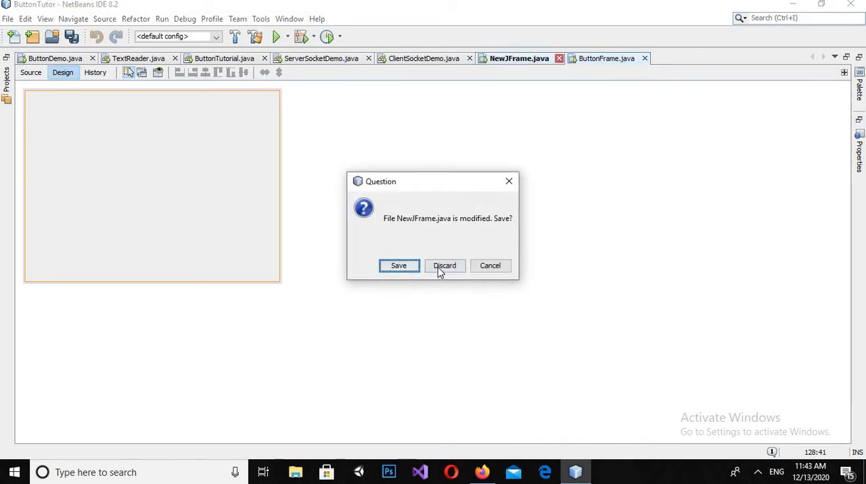
click(445, 265)
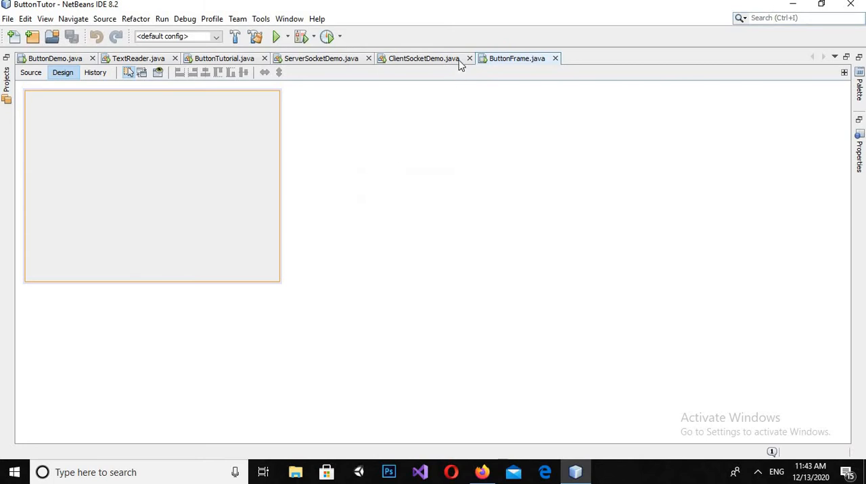
click(470, 58)
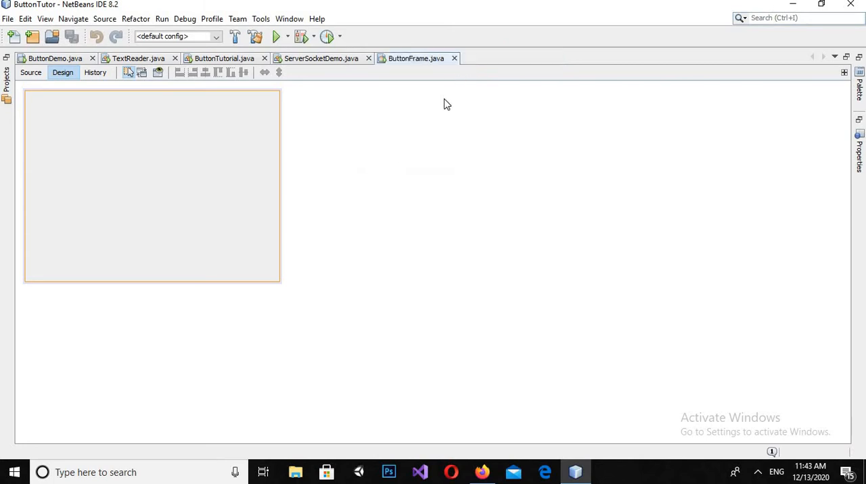
click(368, 58)
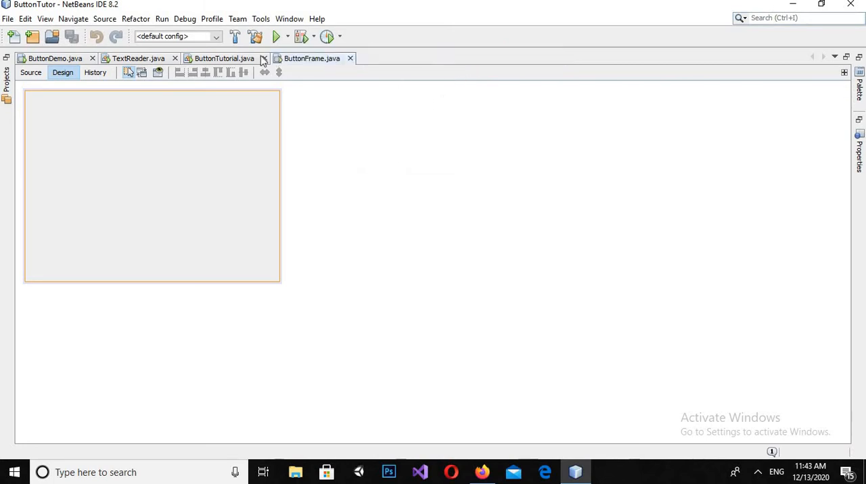
click(262, 58)
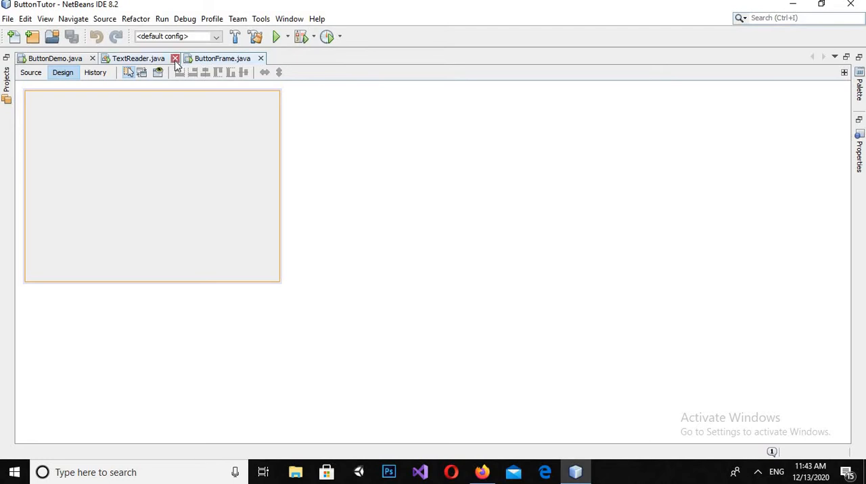
click(175, 58)
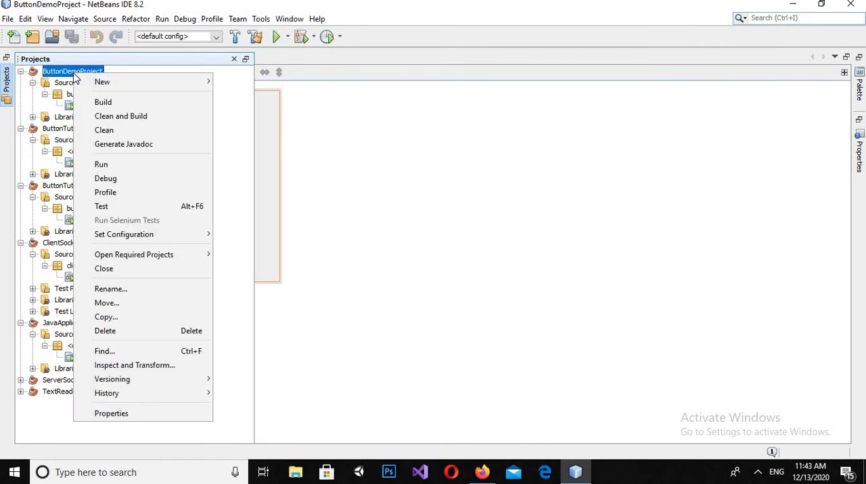
mouse_move(134, 254)
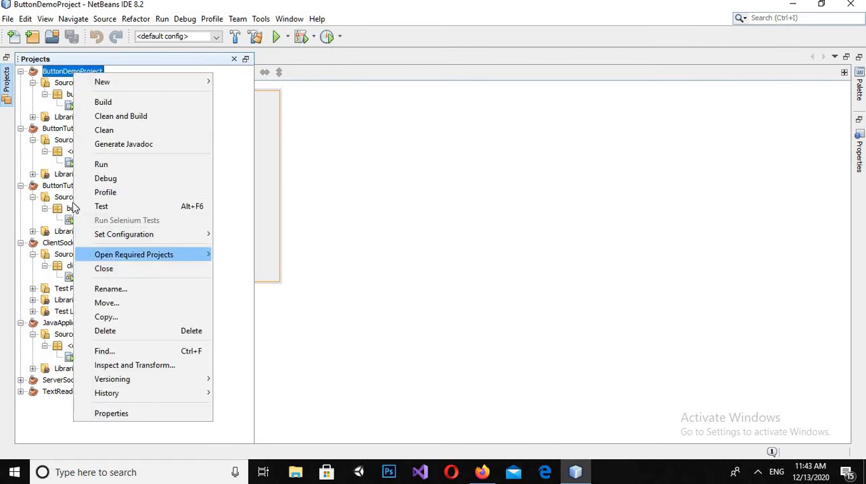
mouse_move(34, 104)
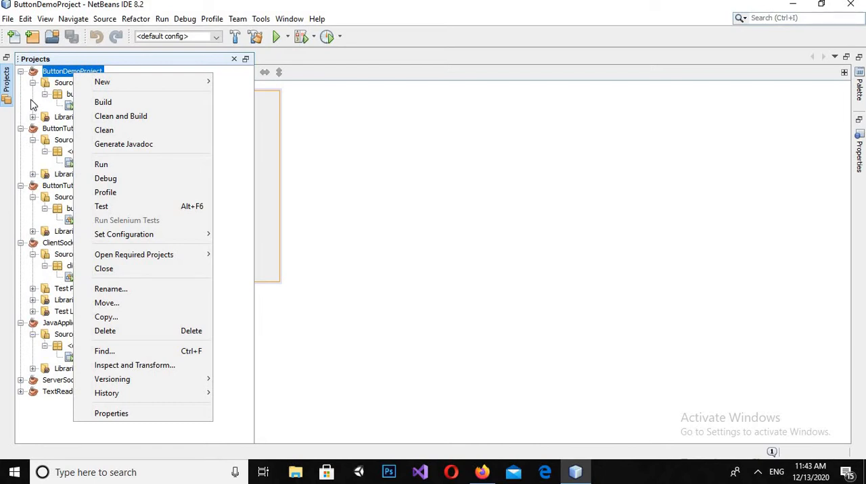
mouse_move(113, 276)
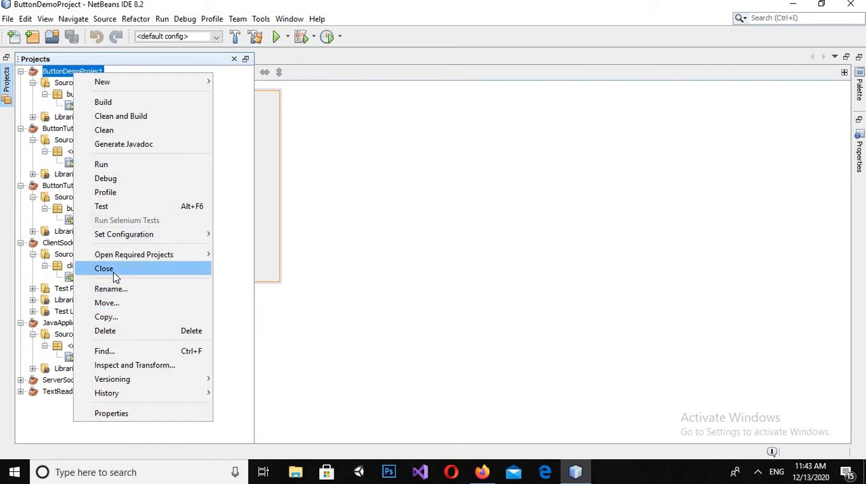
Close ButtonDemoProject, ClientSocketDemo, JavaApplication29 and the other extra projects
click(103, 268)
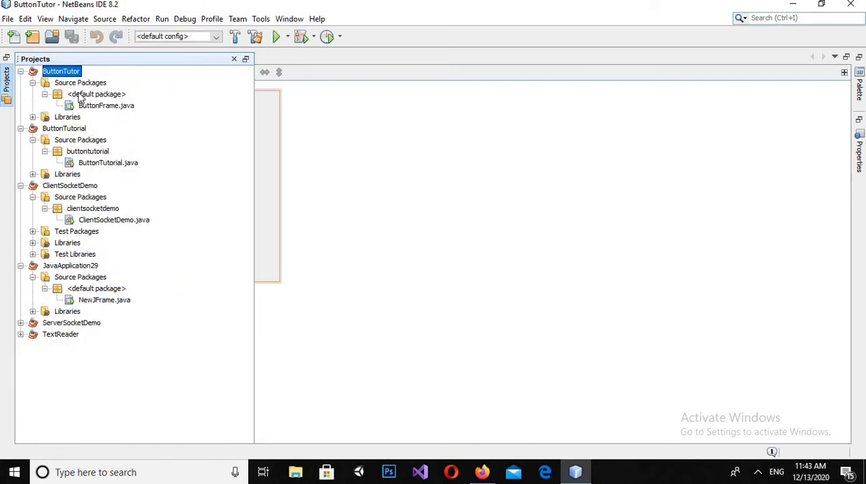
mouse_move(56, 136)
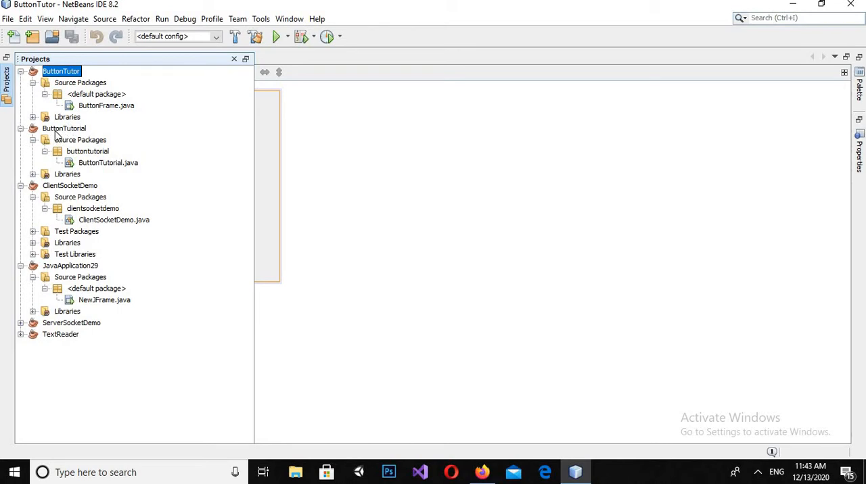
right_click(63, 129)
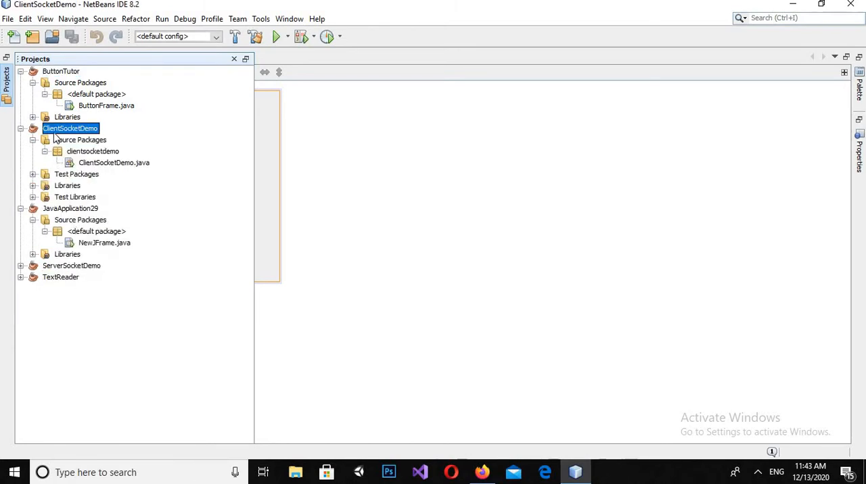
right_click(70, 128)
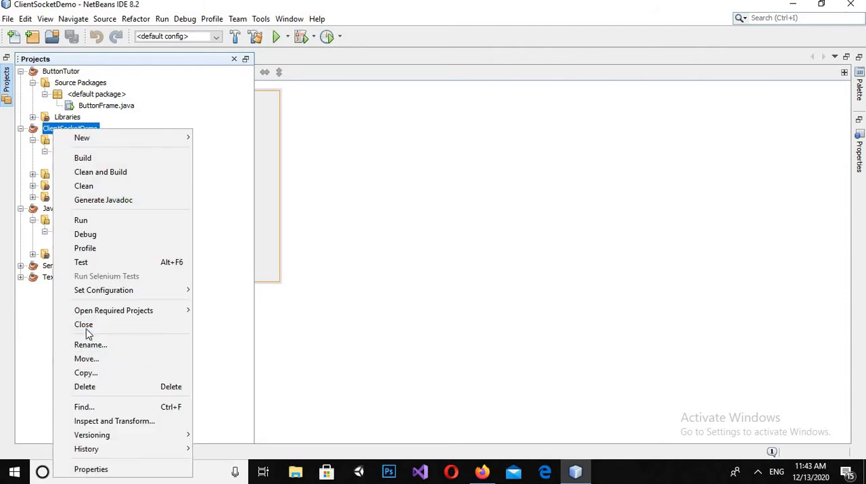
click(83, 324)
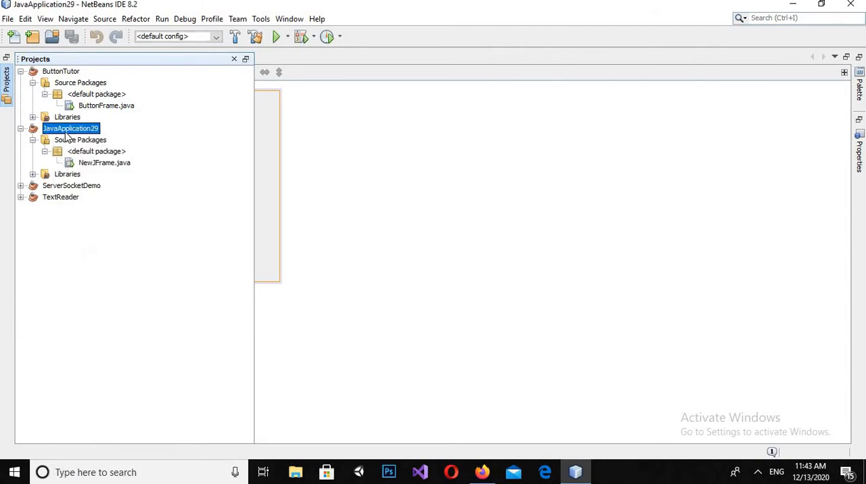
right_click(70, 129)
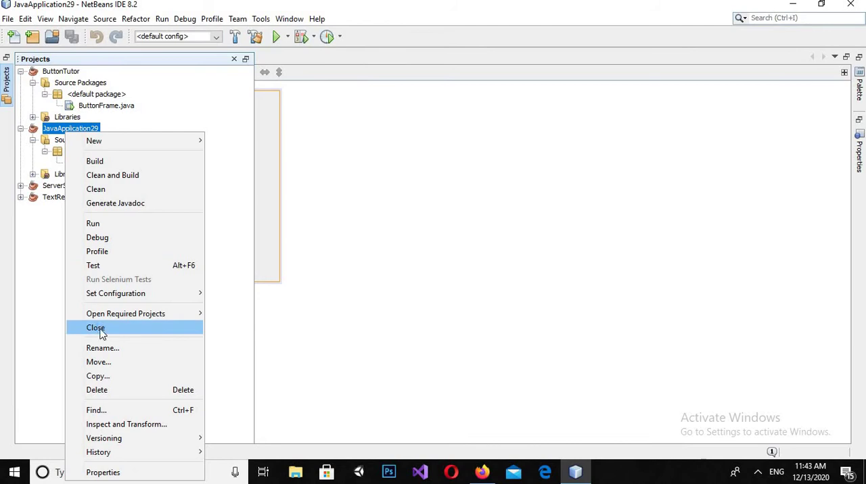
click(96, 328)
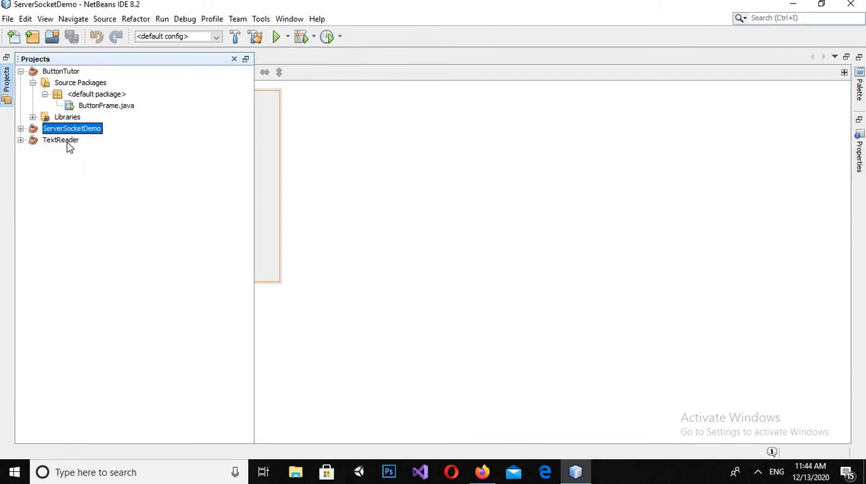
right_click(61, 139)
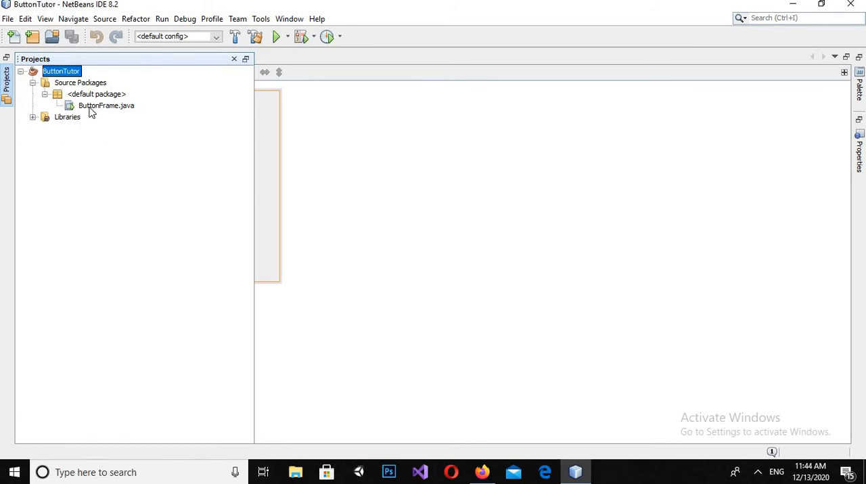
mouse_move(342, 256)
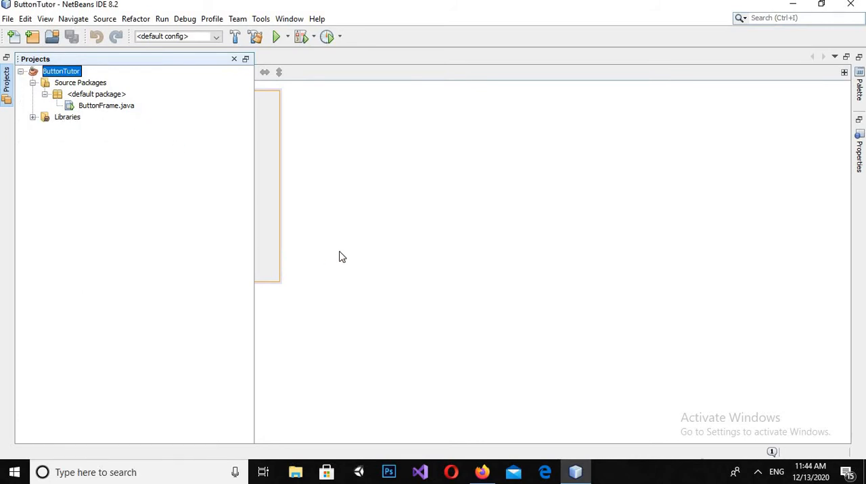
Open ButtonFrame.java in Design view and hide the Properties panel
double_click(106, 104)
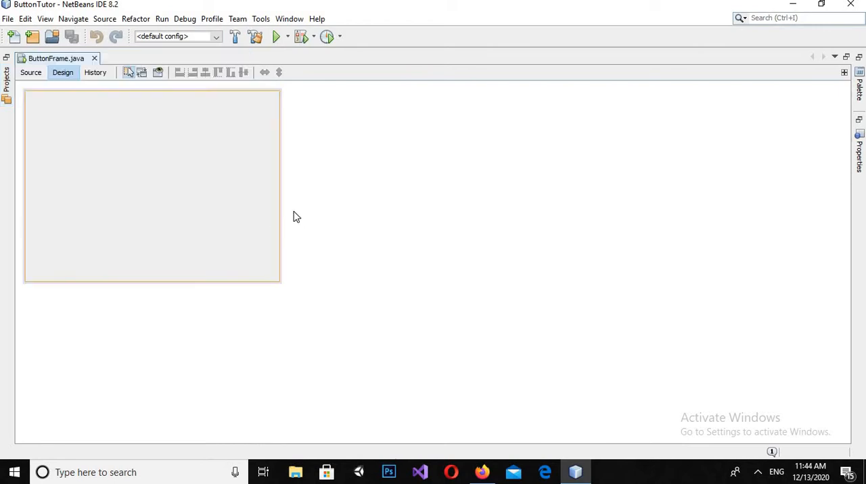
mouse_move(280, 189)
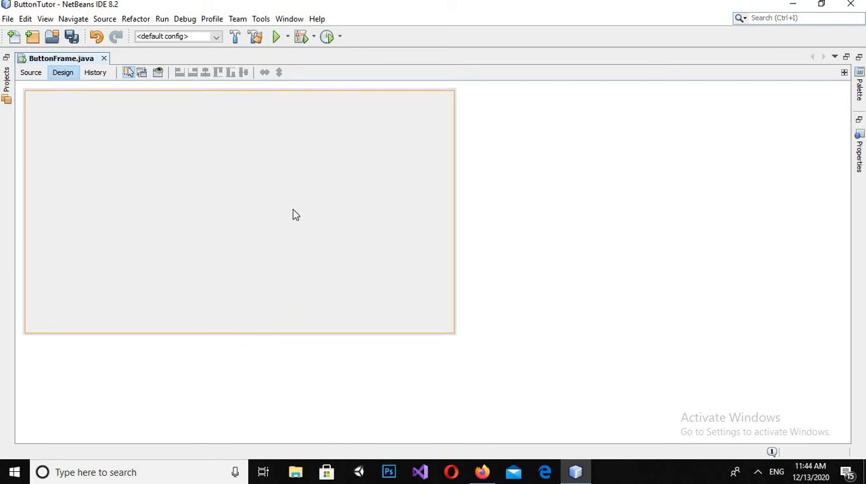
mouse_move(844, 148)
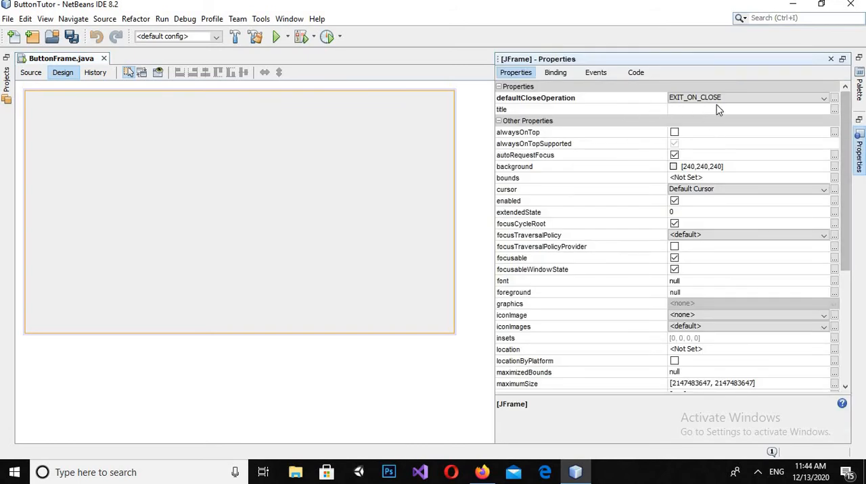
mouse_move(548, 105)
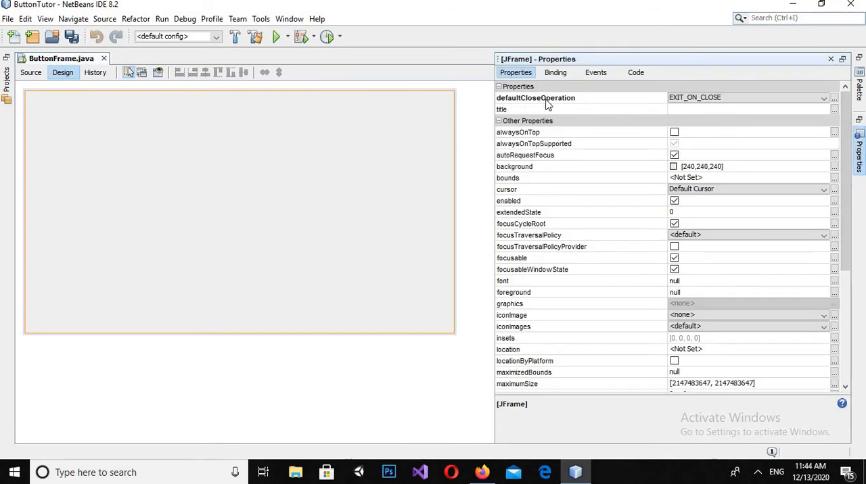
mouse_move(544, 144)
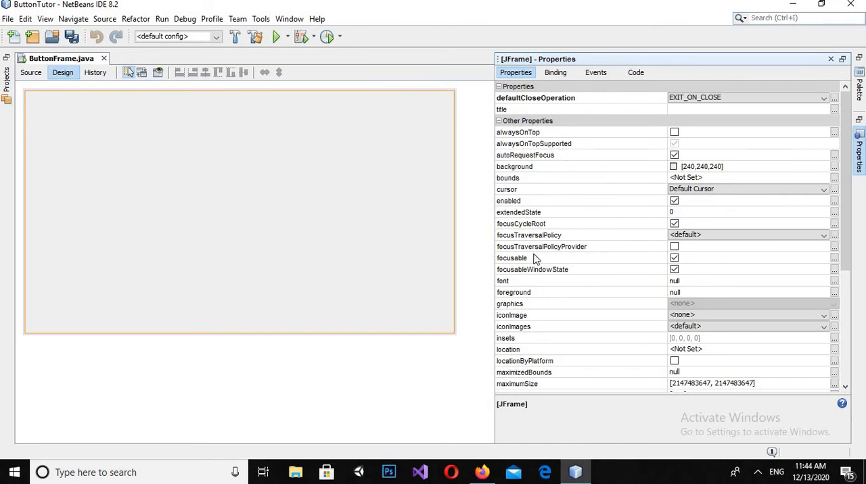
mouse_move(282, 206)
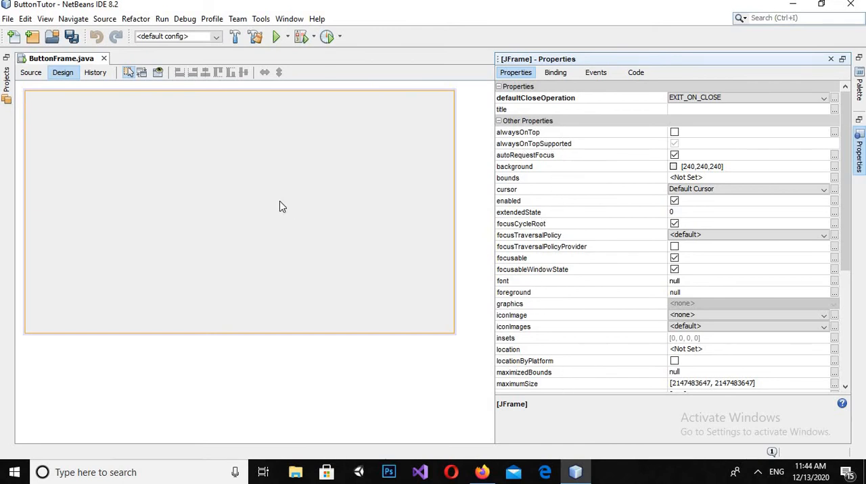
click(830, 59)
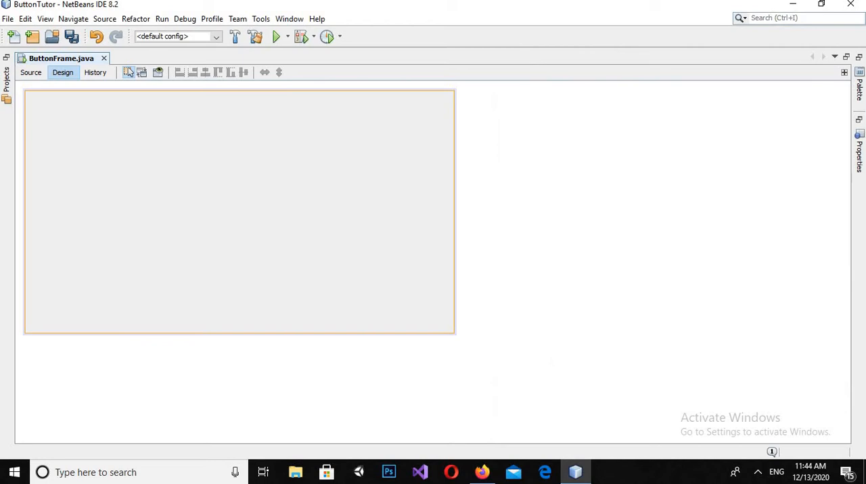
Place a Swing Button (jButton1) on the frame from the Palette and open its context menu
click(858, 88)
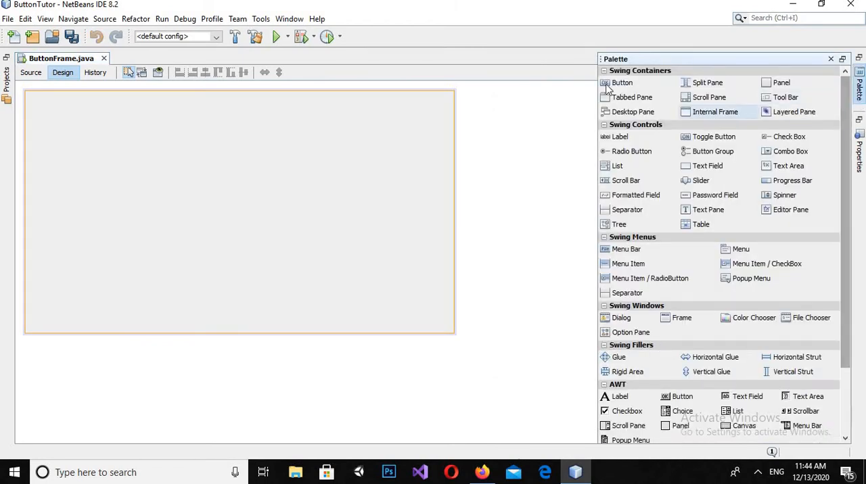
click(391, 145)
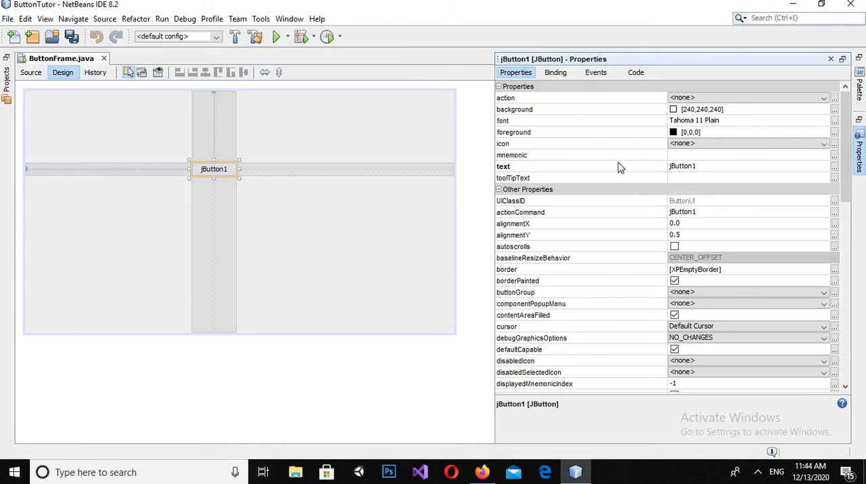
mouse_move(238, 168)
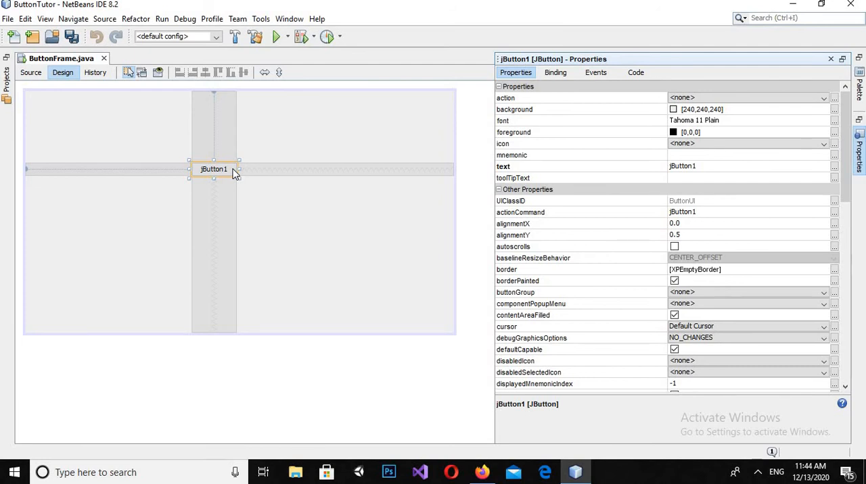
right_click(213, 169)
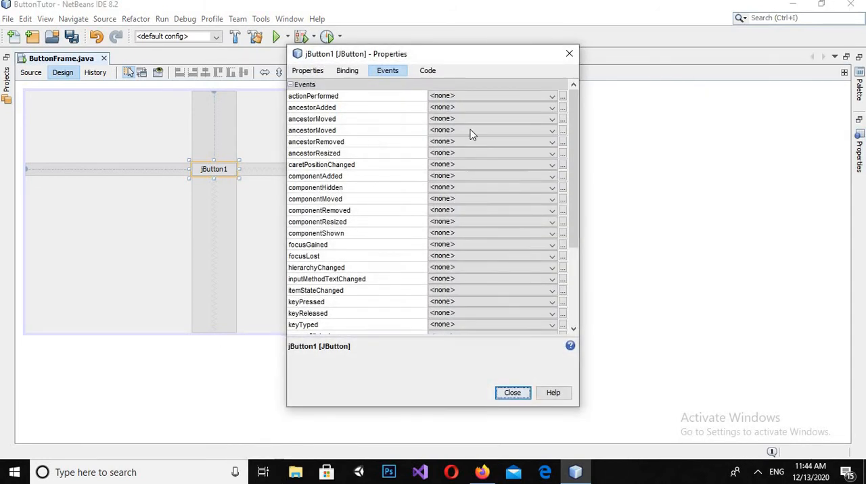
Set jButton1's text property to 'Click Me!'
click(307, 70)
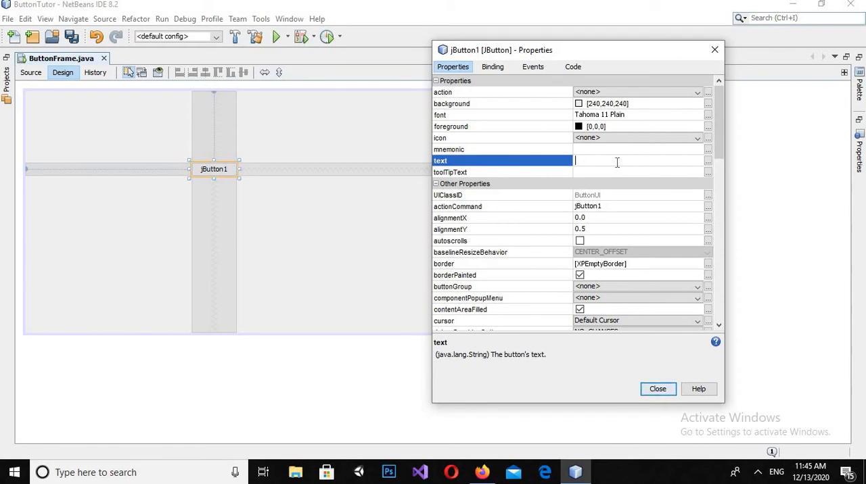
text(X)
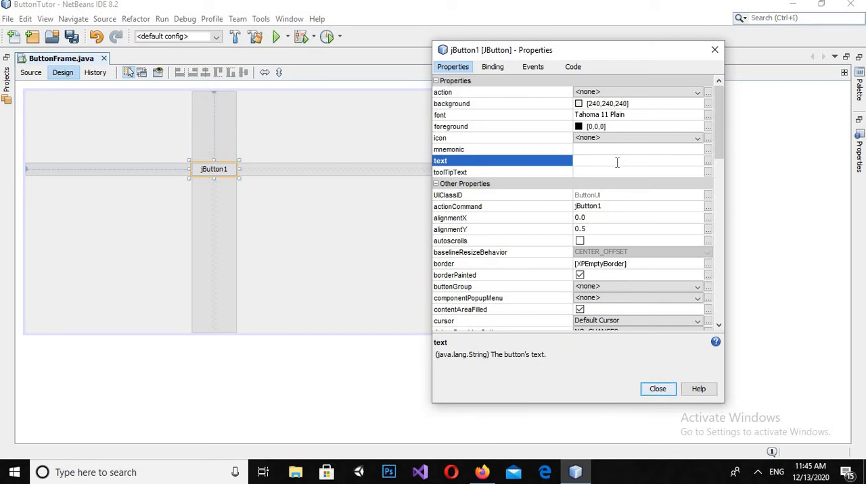
text(x\)
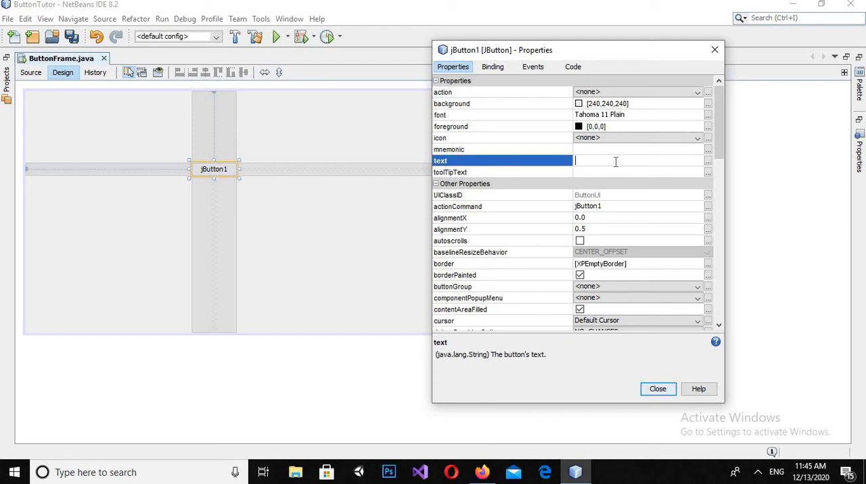
mouse_move(587, 158)
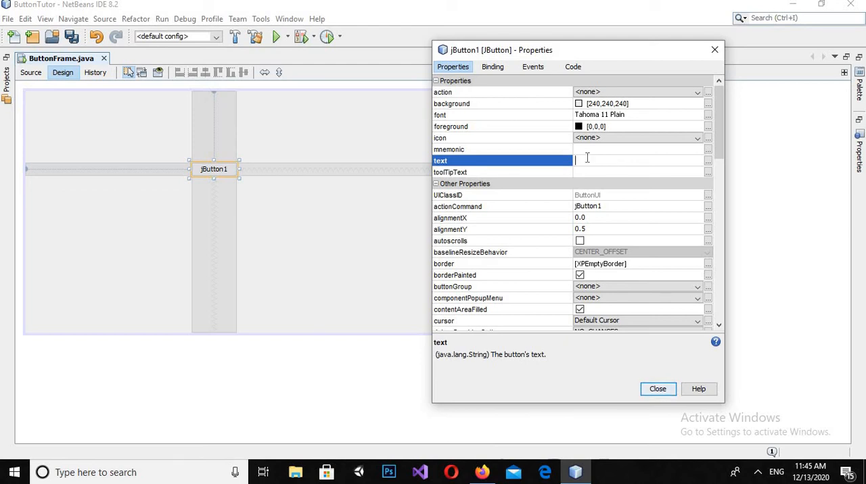
text(Click)
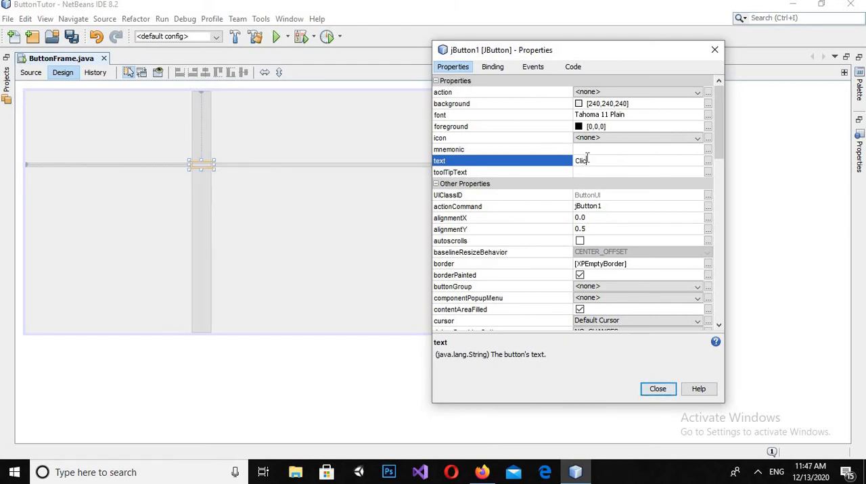
text(M)
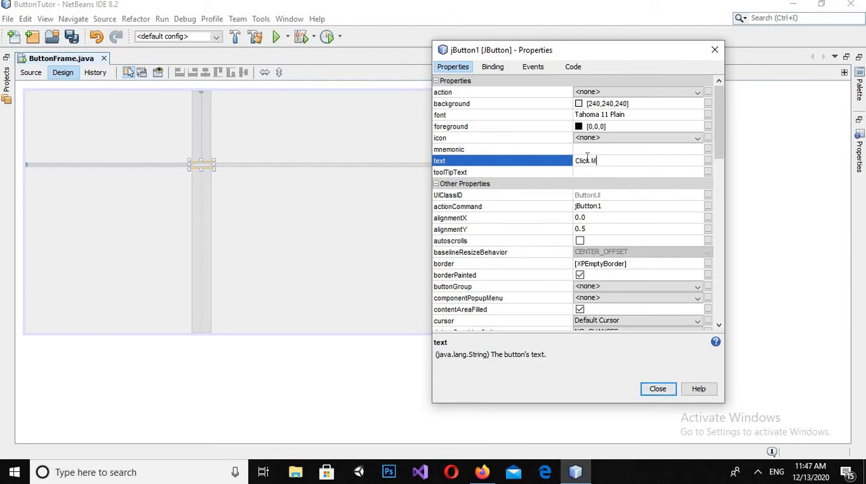
text(e)
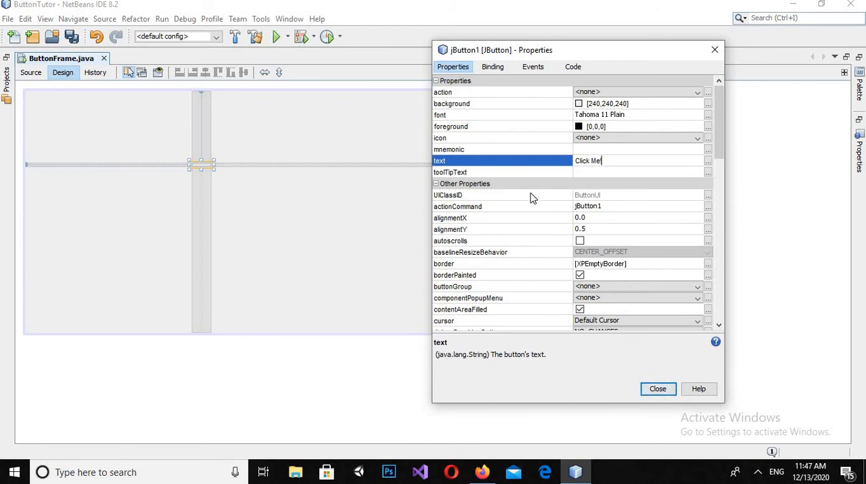
Set the button background to cyan and its foreground to pink, then close Properties
click(501, 104)
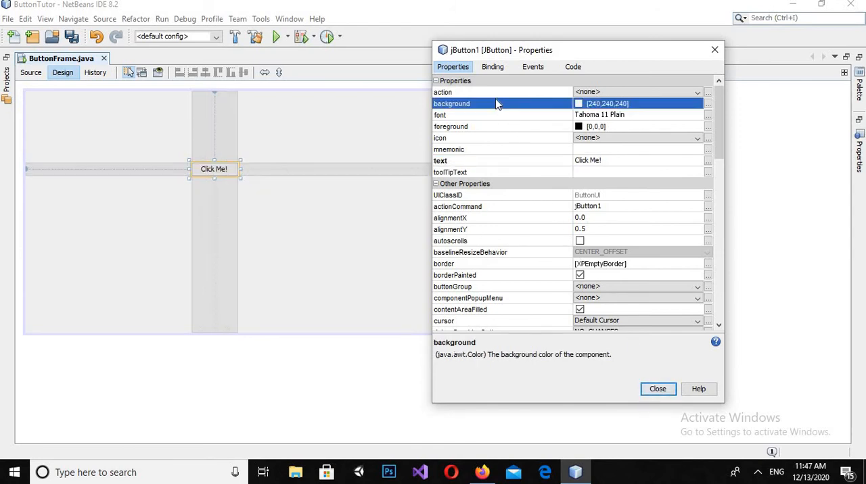
mouse_move(708, 107)
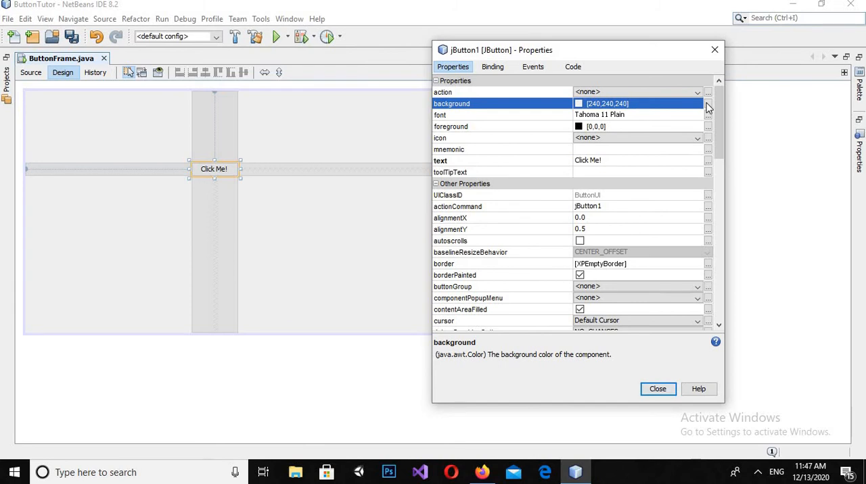
click(707, 104)
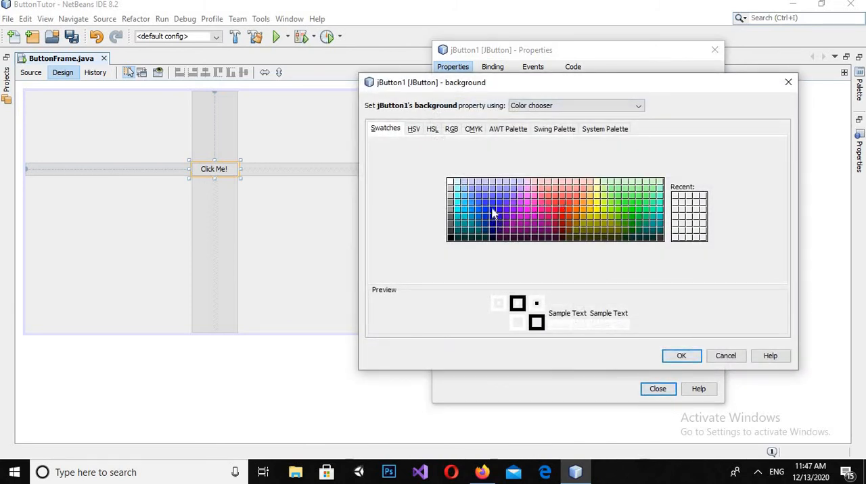
mouse_move(458, 216)
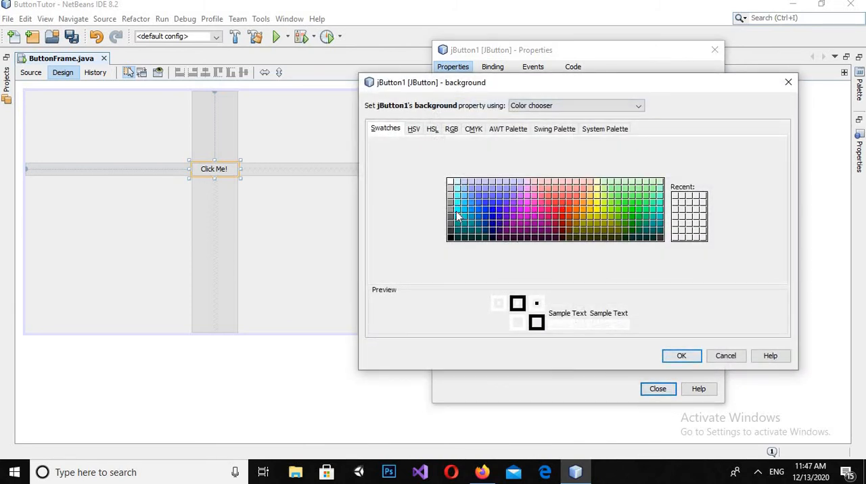
click(681, 356)
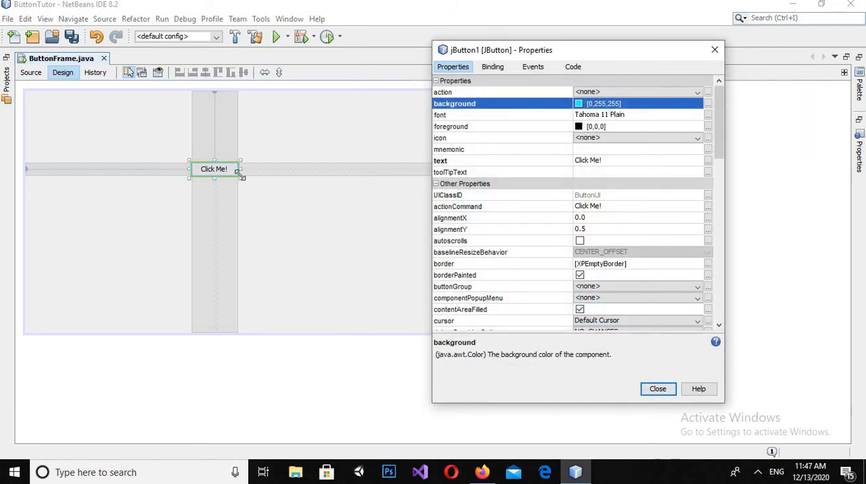
mouse_move(470, 157)
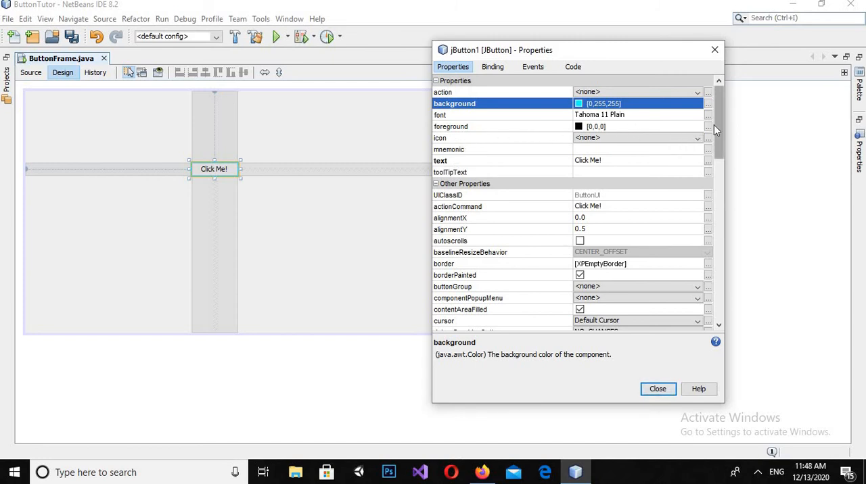
click(708, 127)
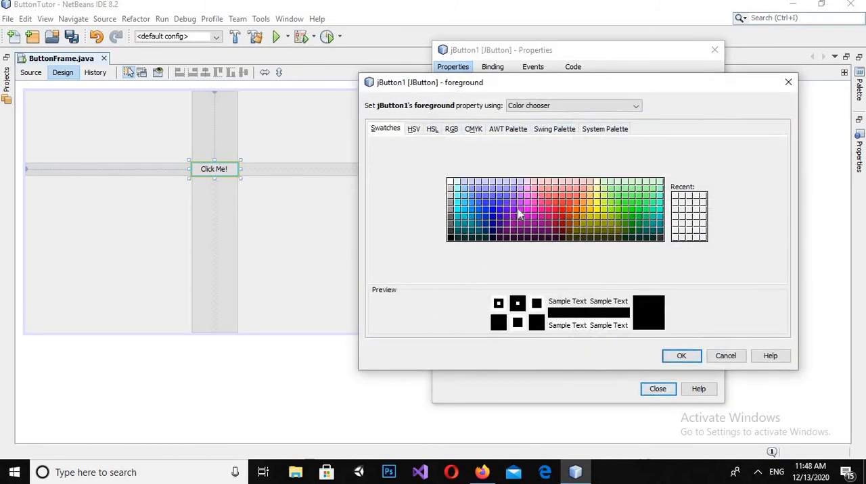
click(526, 210)
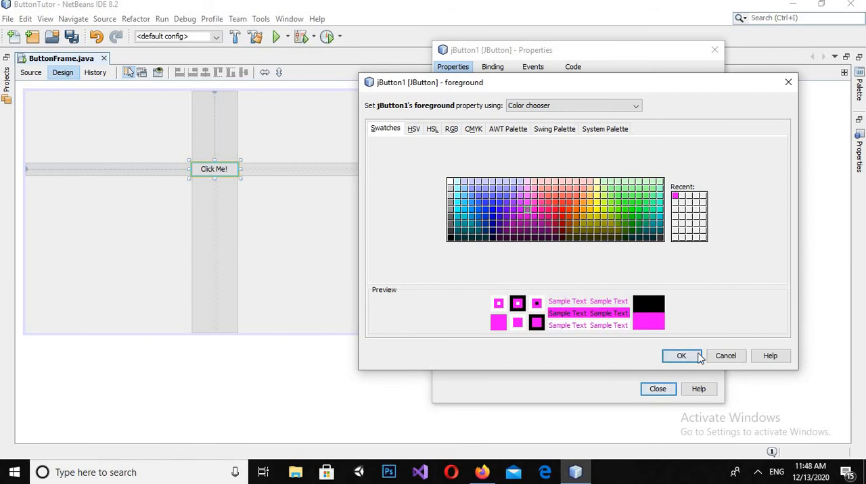
click(681, 356)
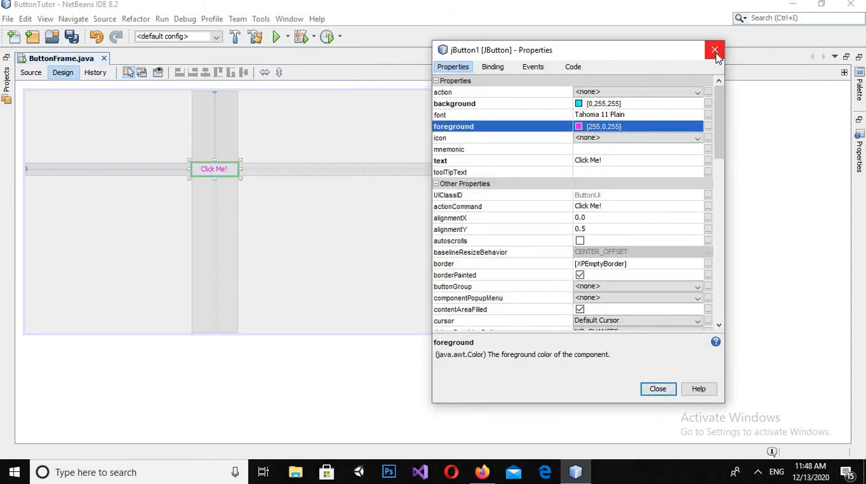
click(714, 50)
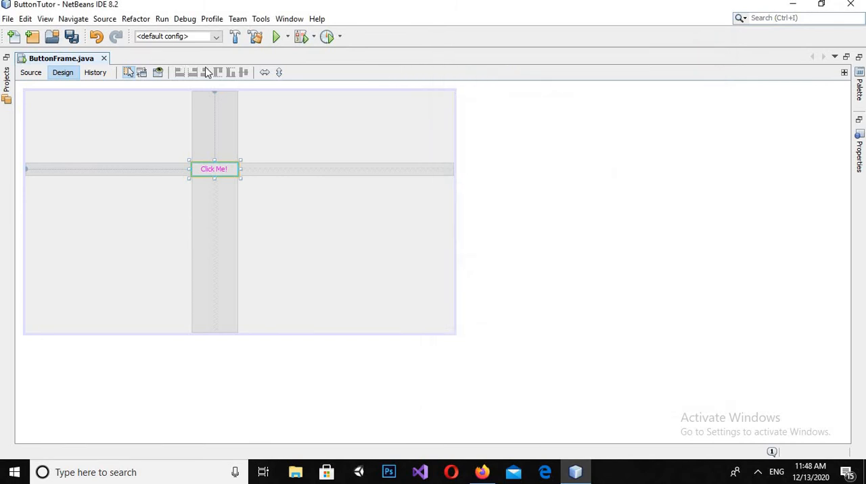
Run ButtonTutor with ButtonFrame as main class, close the preview, and return to the form
click(276, 36)
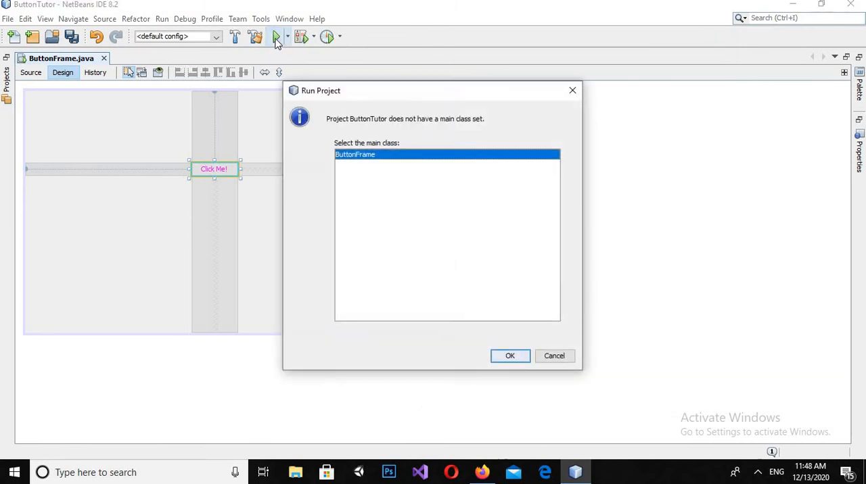
click(510, 356)
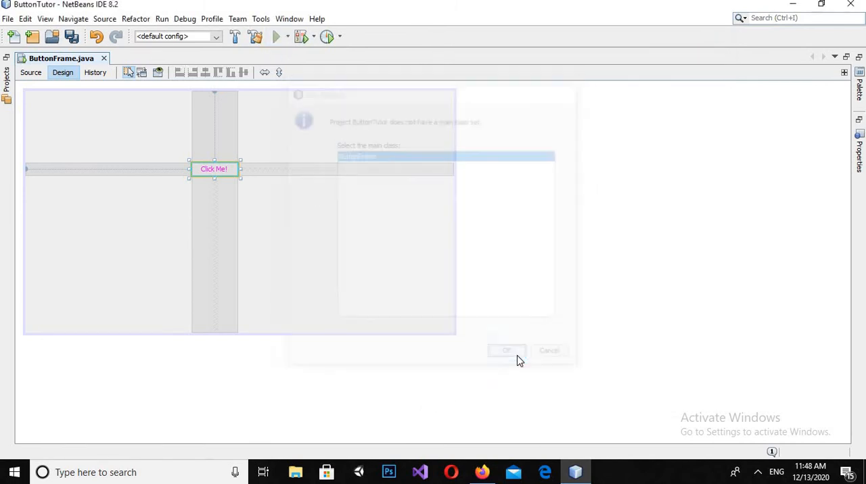
click(506, 350)
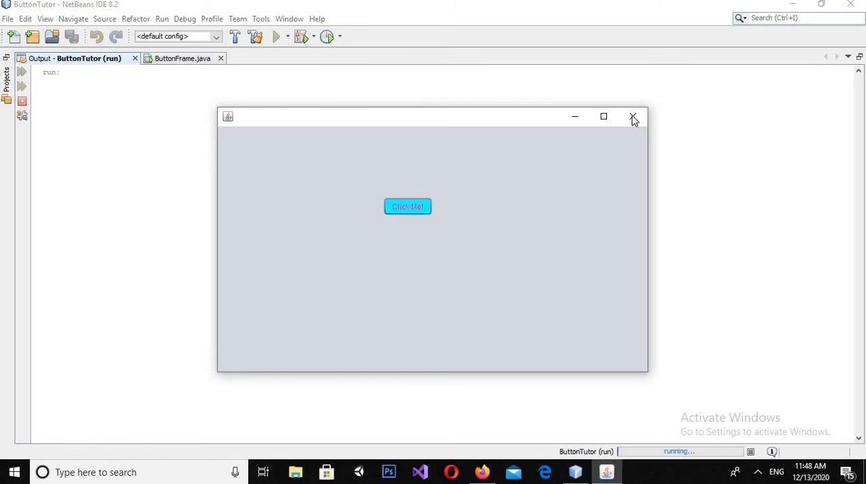
click(632, 116)
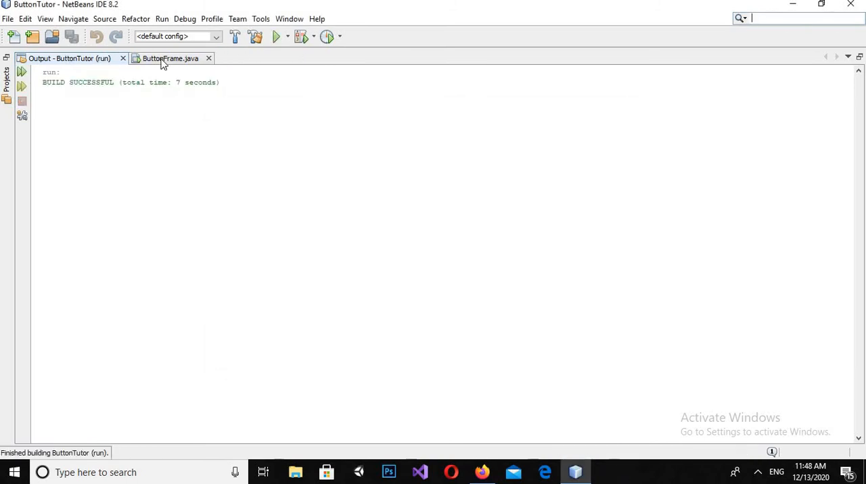
click(169, 58)
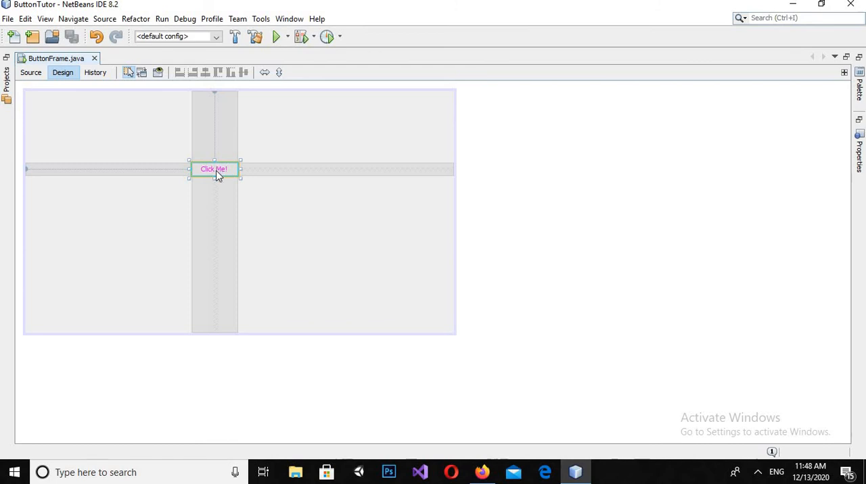
mouse_move(217, 171)
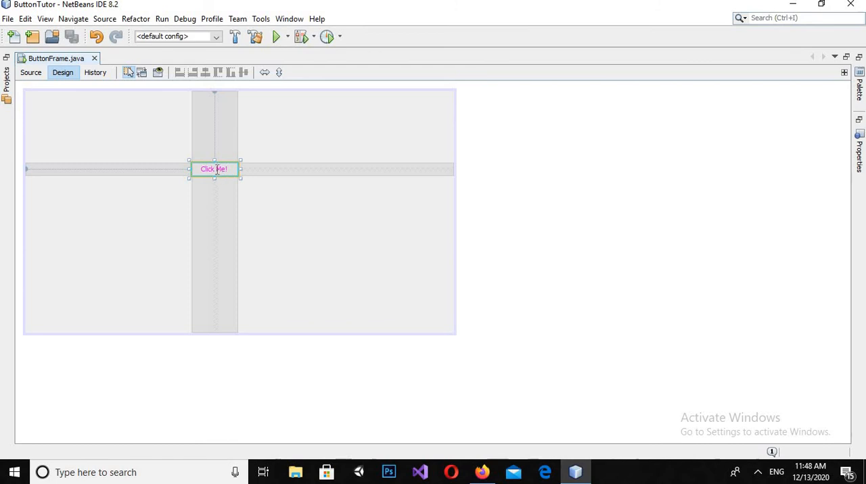
Replace the handler's TODO with JOptionPane.showMessageDialog(rootPane, "Button Clicked")
click(31, 72)
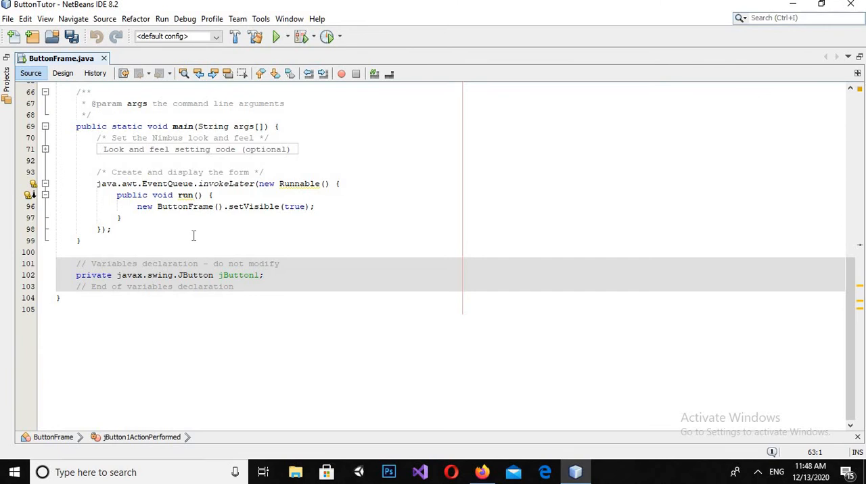
scroll(up, 3)
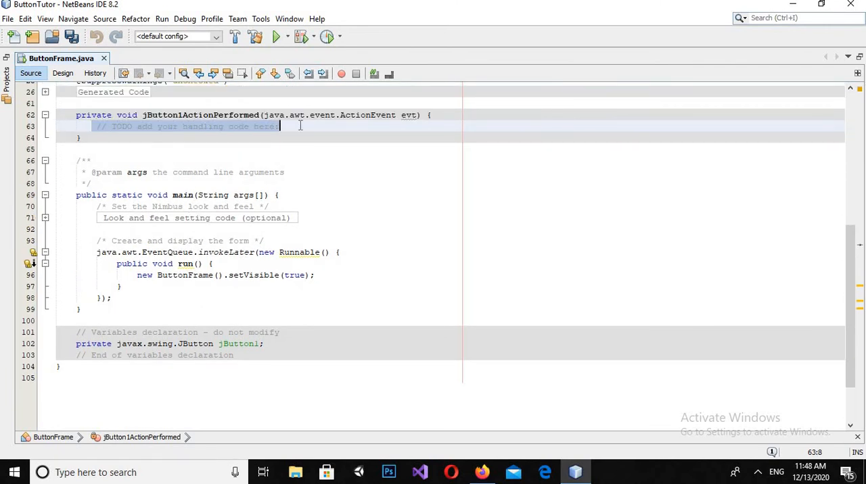
key(Delete)
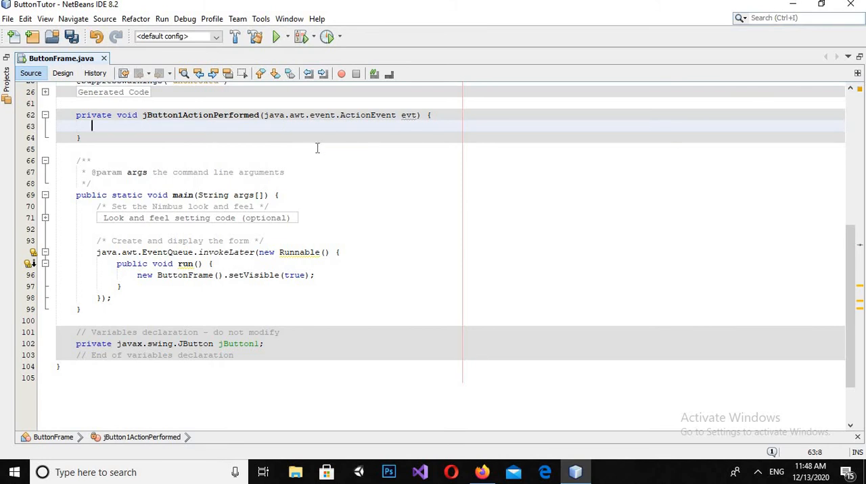
text(j)
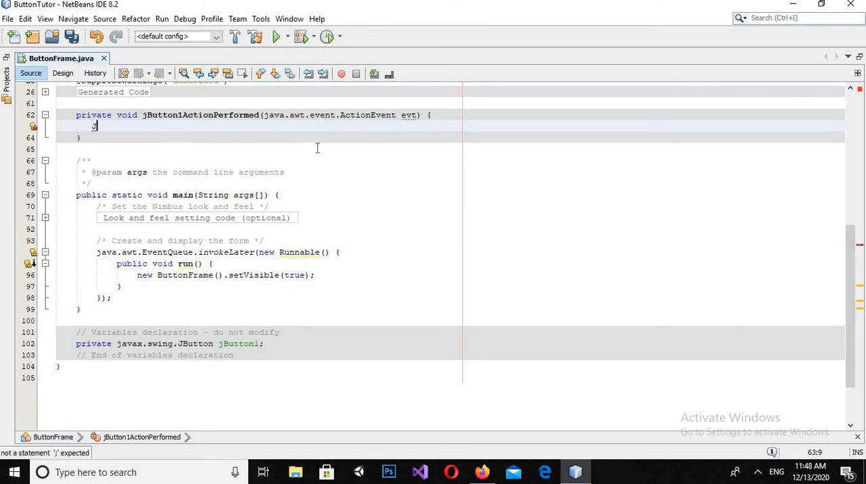
text(Op)
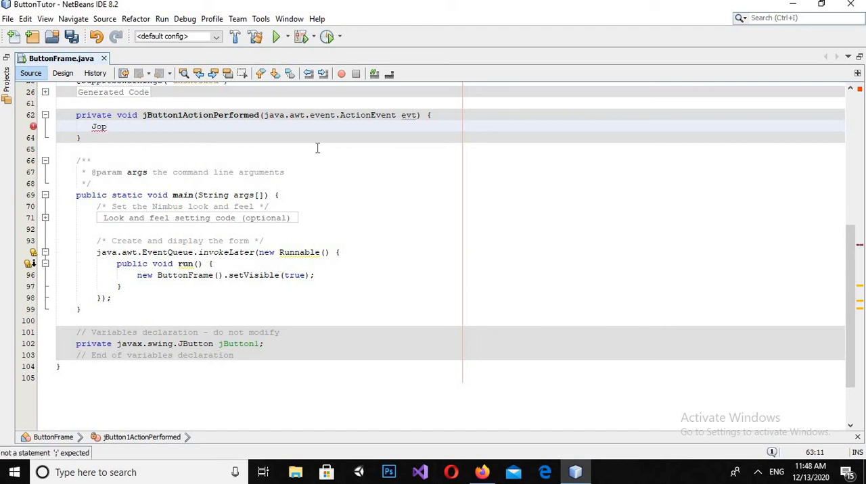
text(OptionPane)
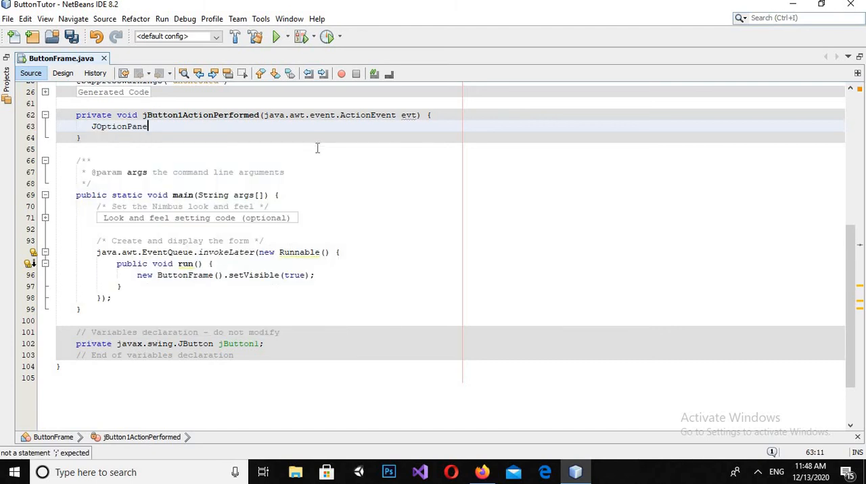
text(.)
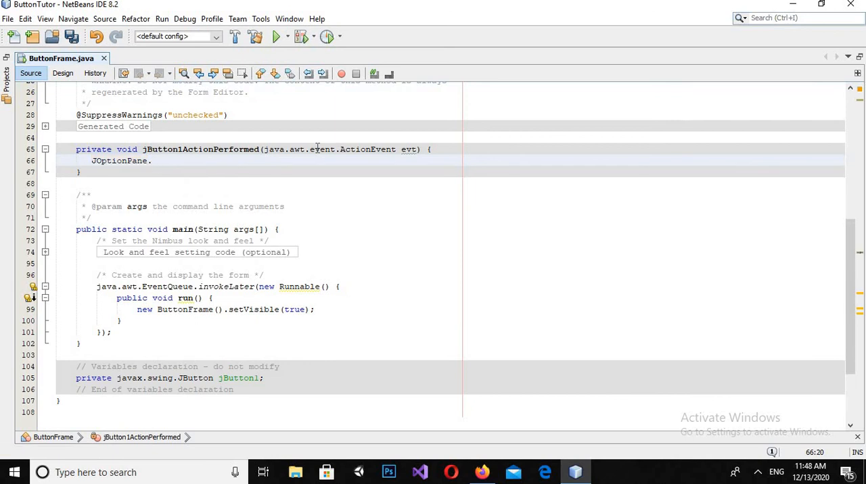
text(show)
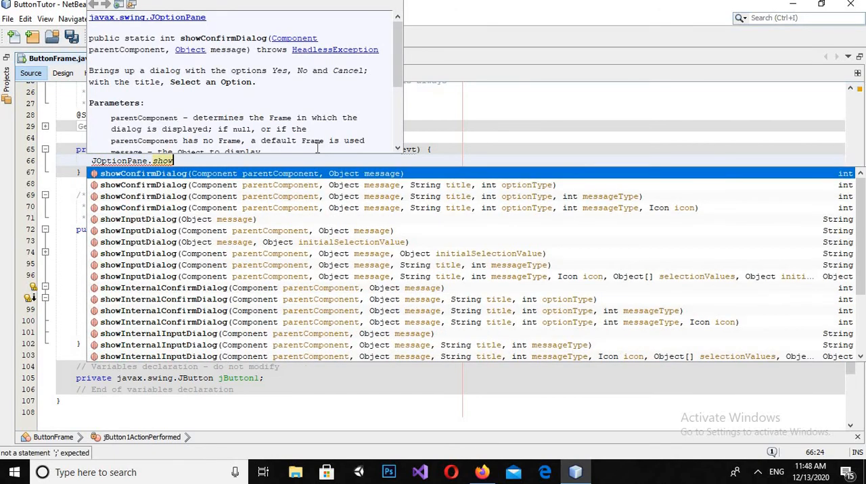
text(MessageDialog(rootPane, );)
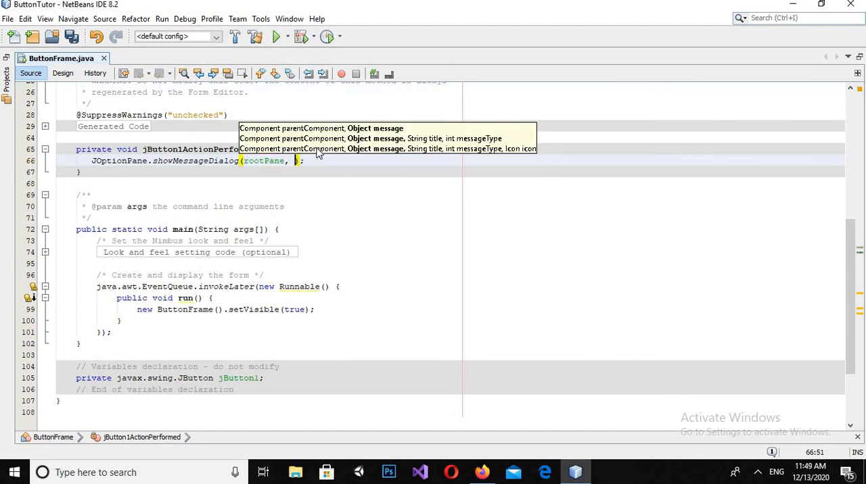
text("")
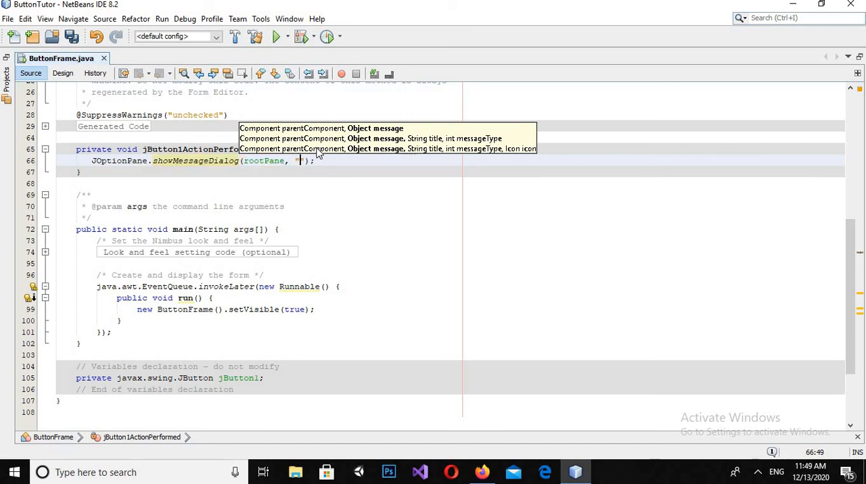
text(But)
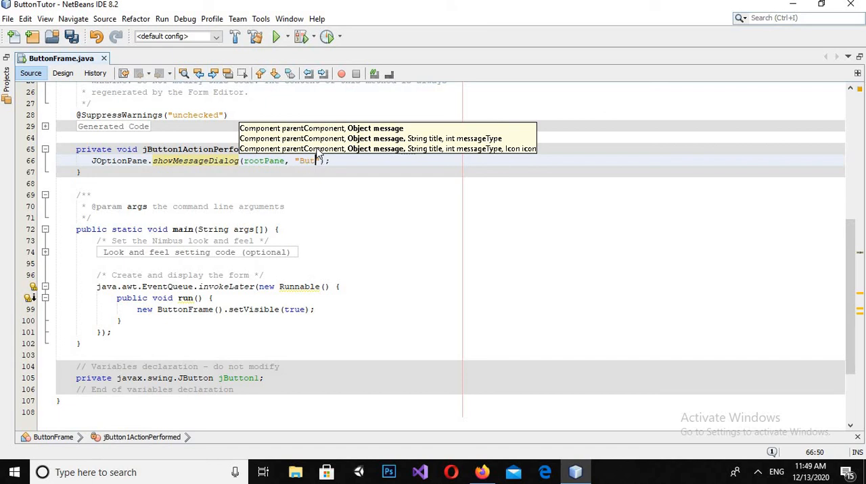
text(ton Clicked)
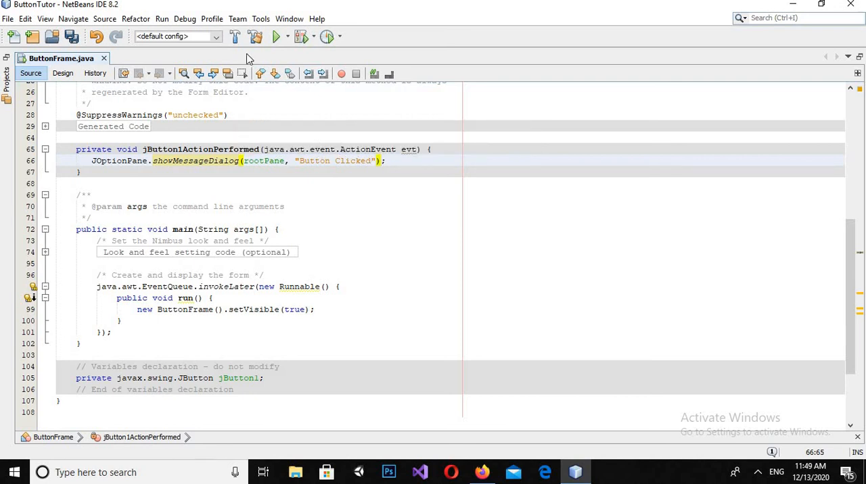
Run ButtonTutor, press Click Me!, and dismiss the 'Button Clicked' message
click(276, 36)
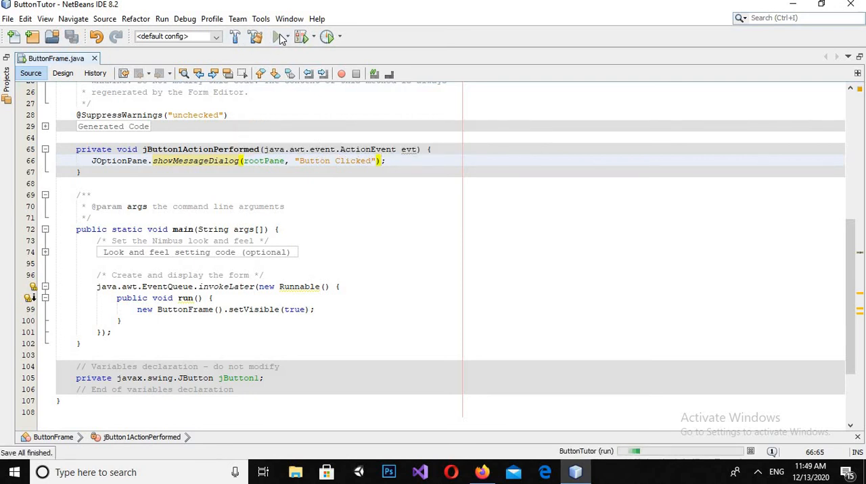
click(276, 36)
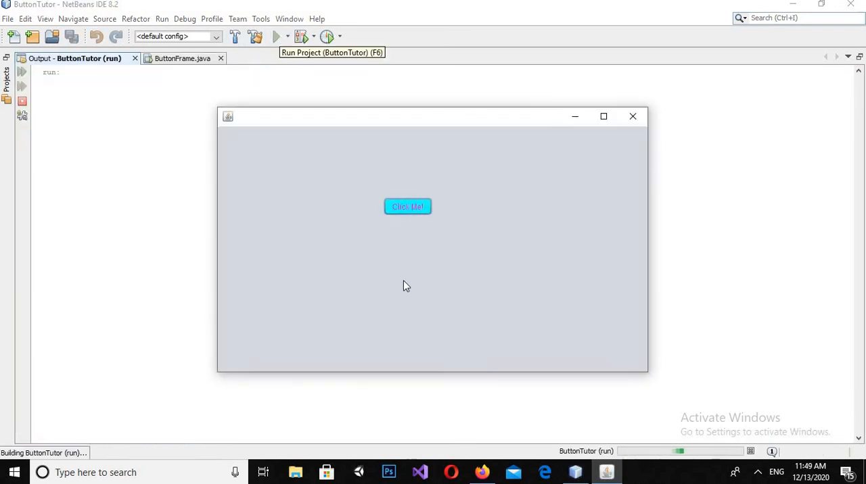
click(408, 206)
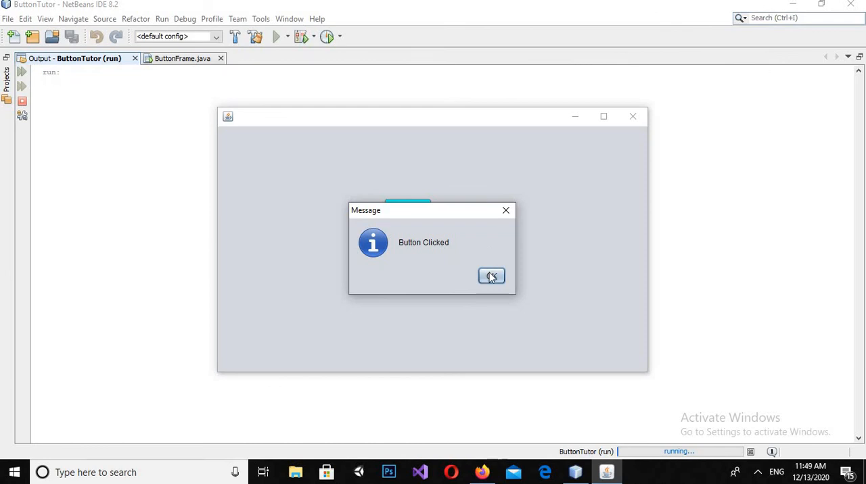
click(491, 276)
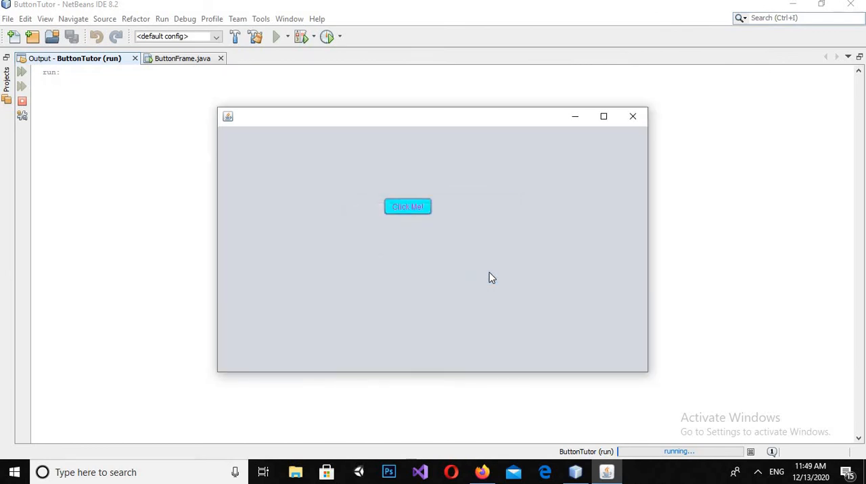